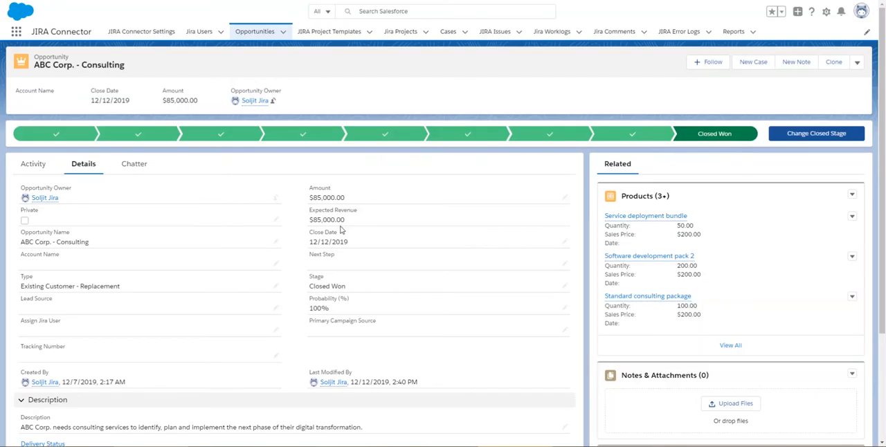
pyautogui.moveTo(327, 104)
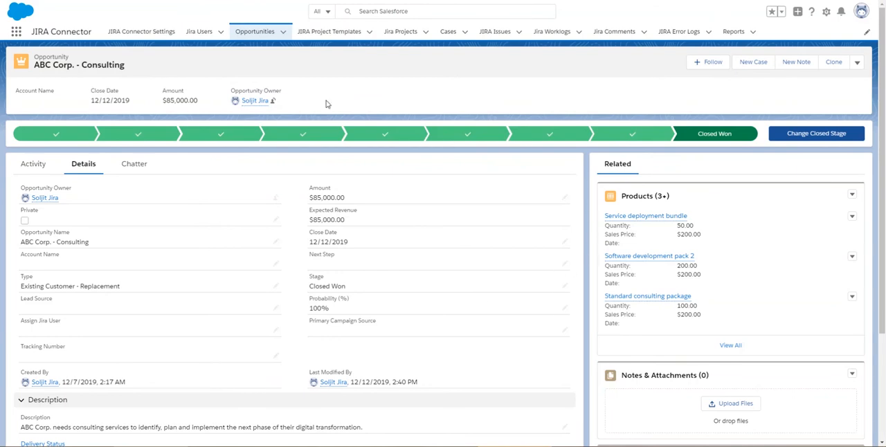
pyautogui.moveTo(360, 189)
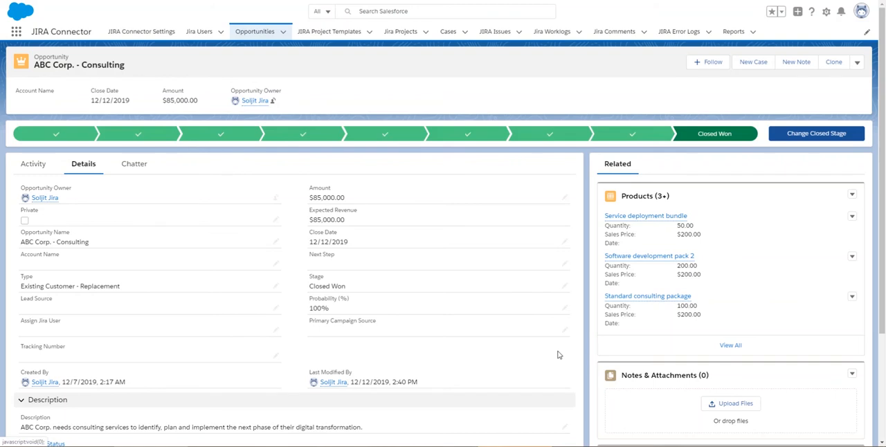
pyautogui.click(858, 63)
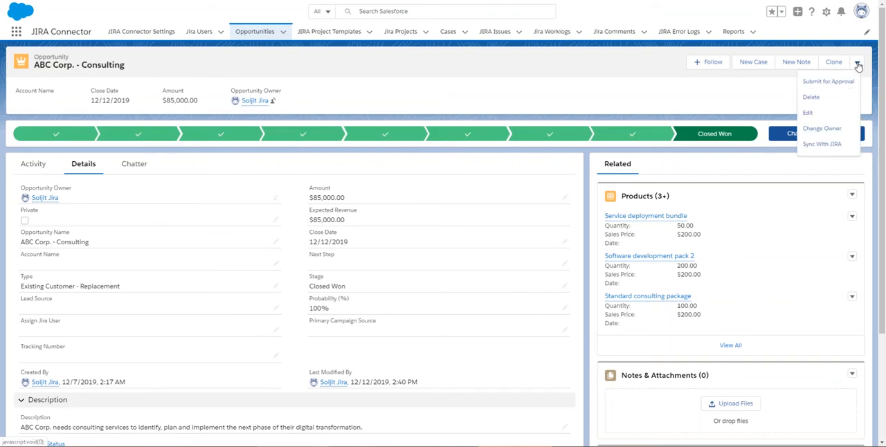
pyautogui.moveTo(822, 144)
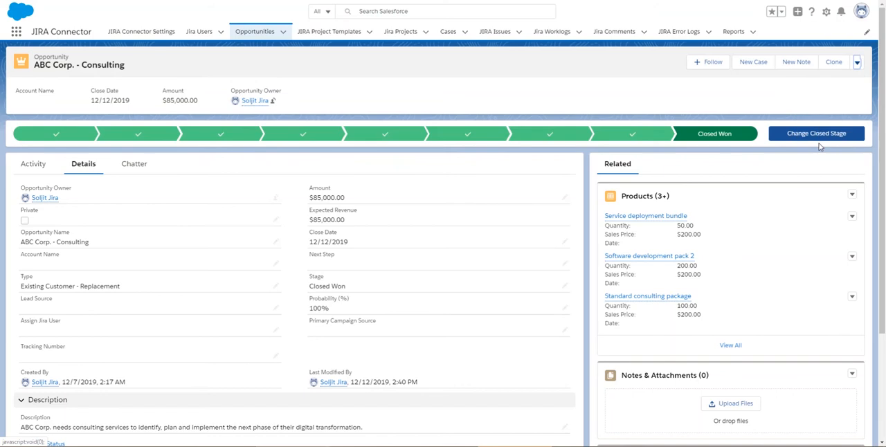
pyautogui.click(816, 133)
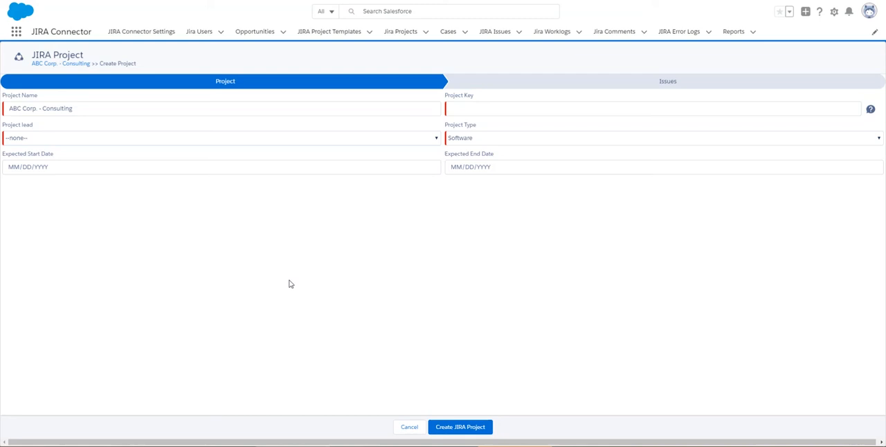
pyautogui.moveTo(360, 340)
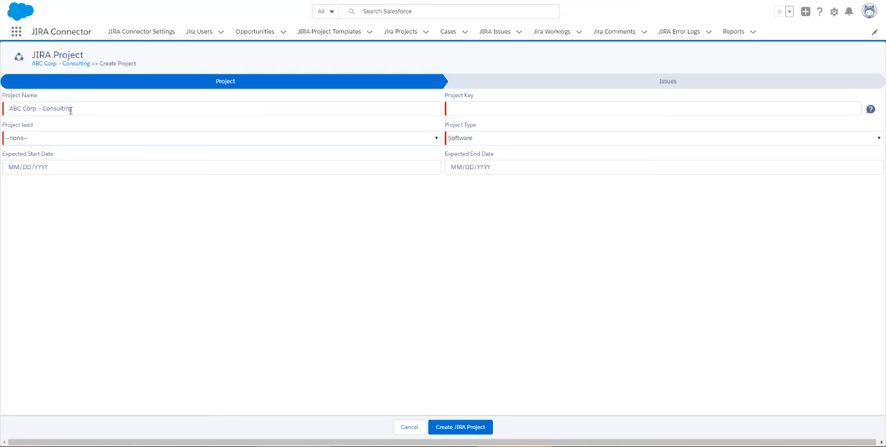
pyautogui.moveTo(107, 140)
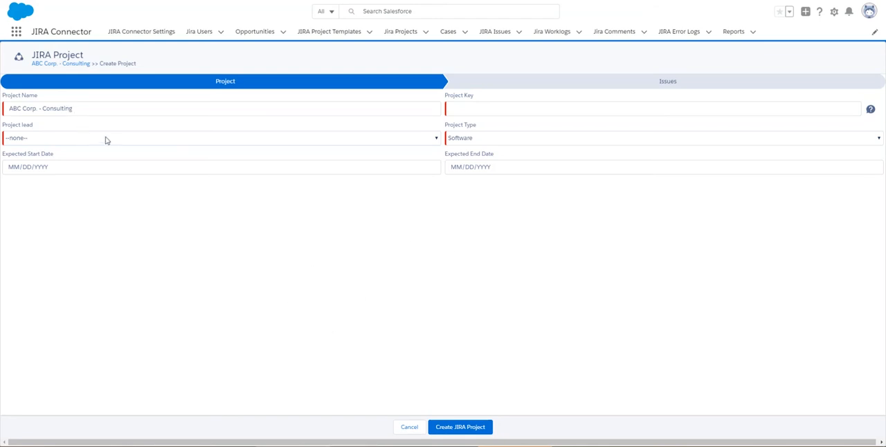
pyautogui.click(208, 137)
pyautogui.write('P')
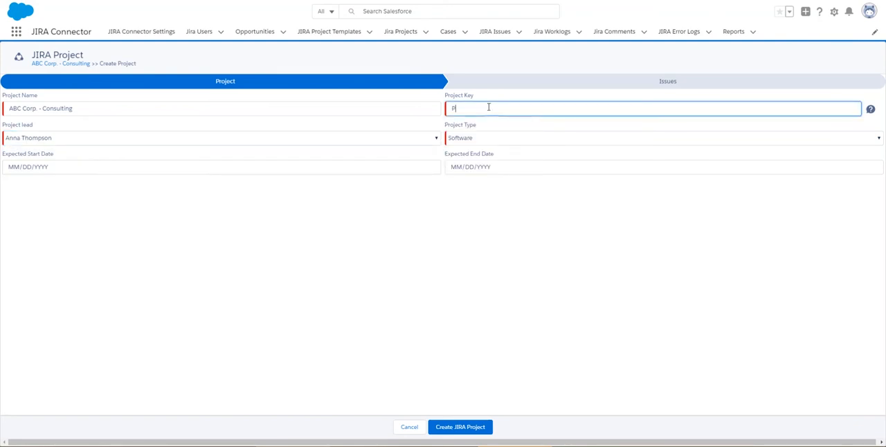
pyautogui.write('ROJABC')
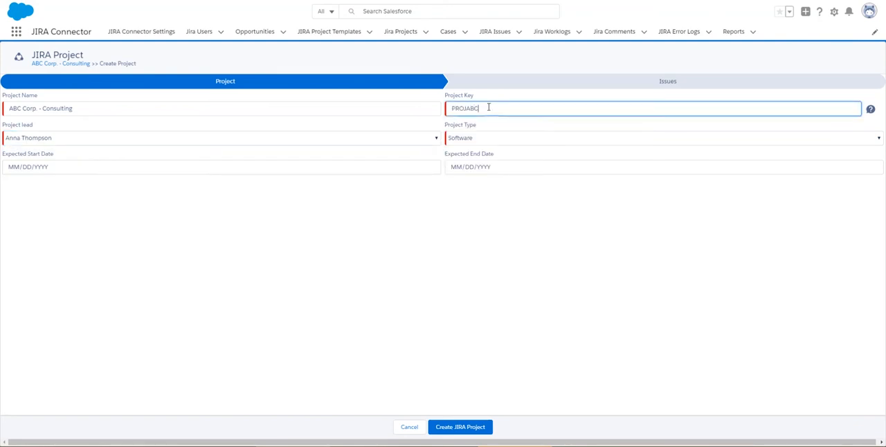
pyautogui.click(460, 427)
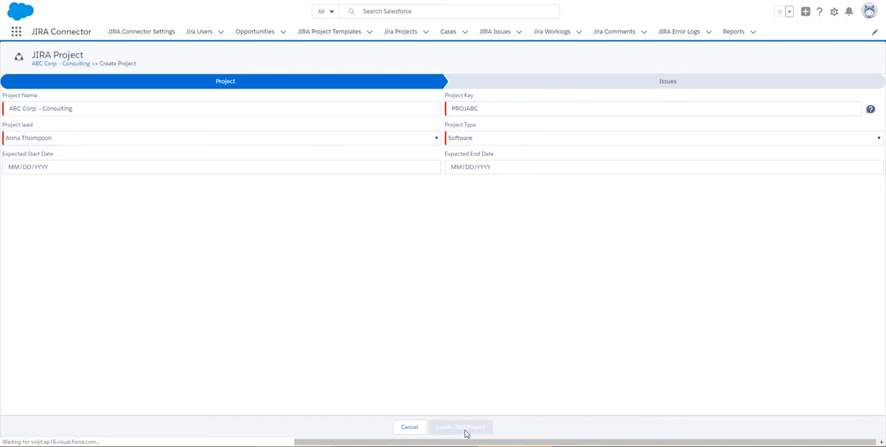
pyautogui.moveTo(512, 281)
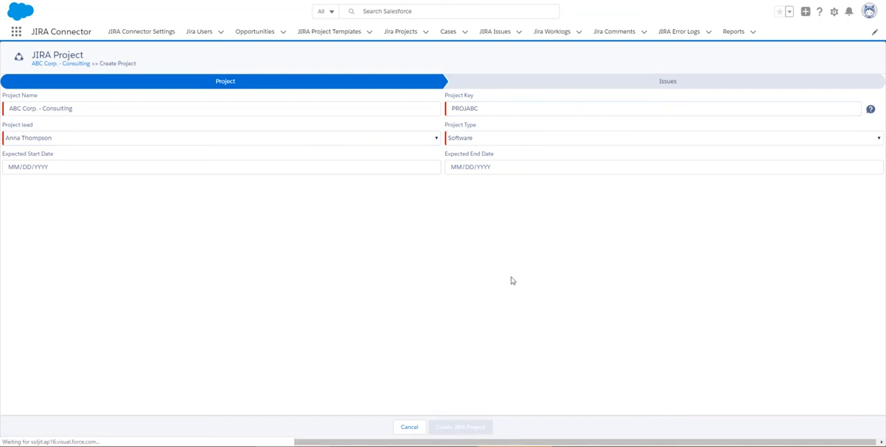
pyautogui.click(461, 427)
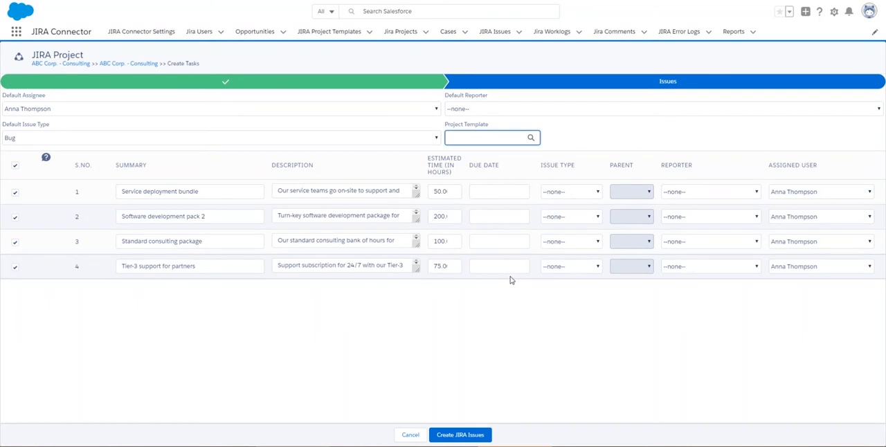
pyautogui.moveTo(195, 274)
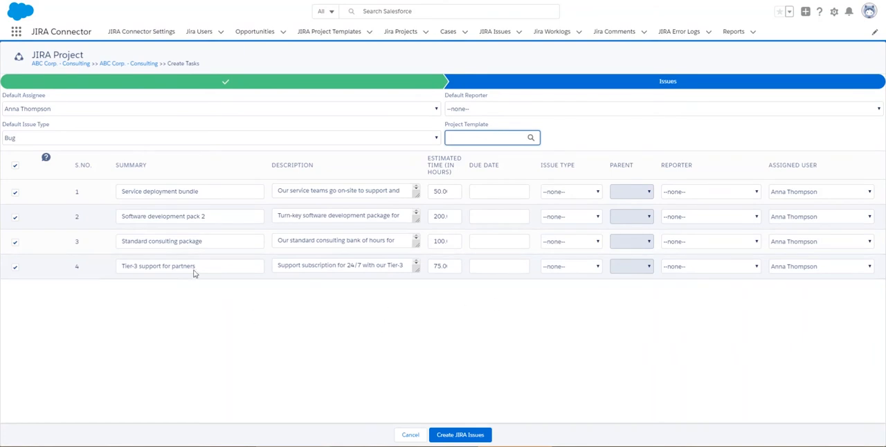
pyautogui.moveTo(217, 289)
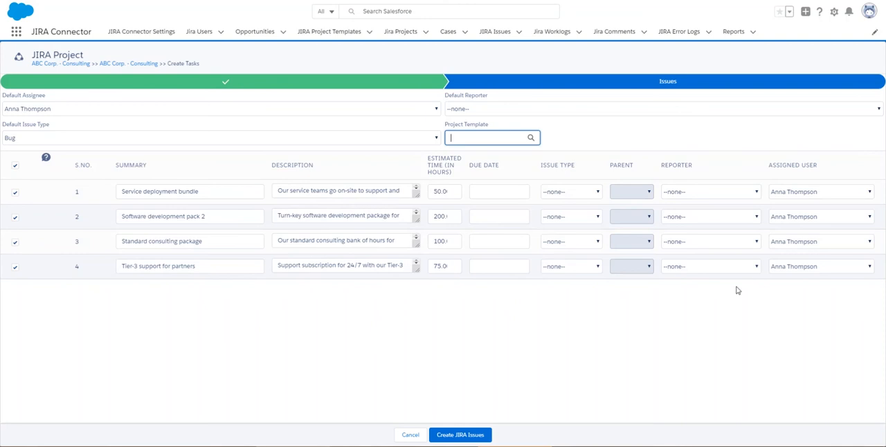
pyautogui.moveTo(437, 203)
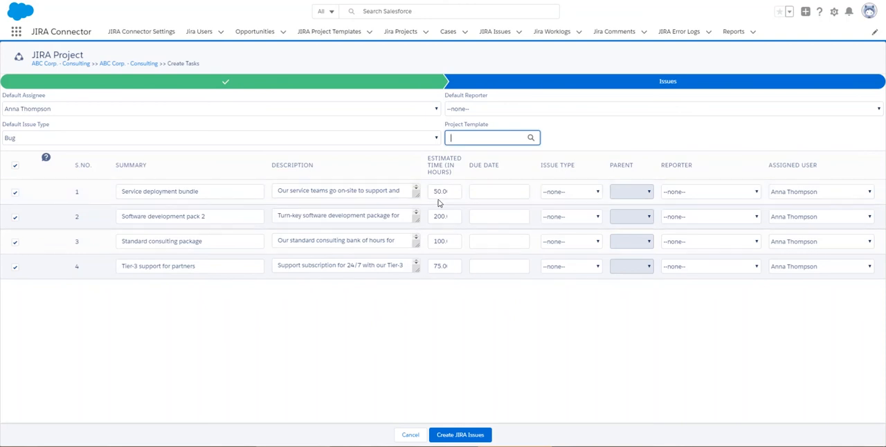
pyautogui.moveTo(434, 319)
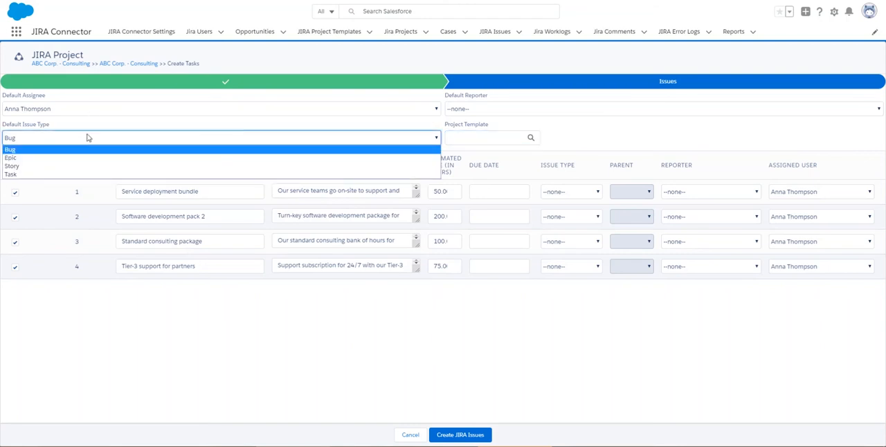
pyautogui.click(11, 173)
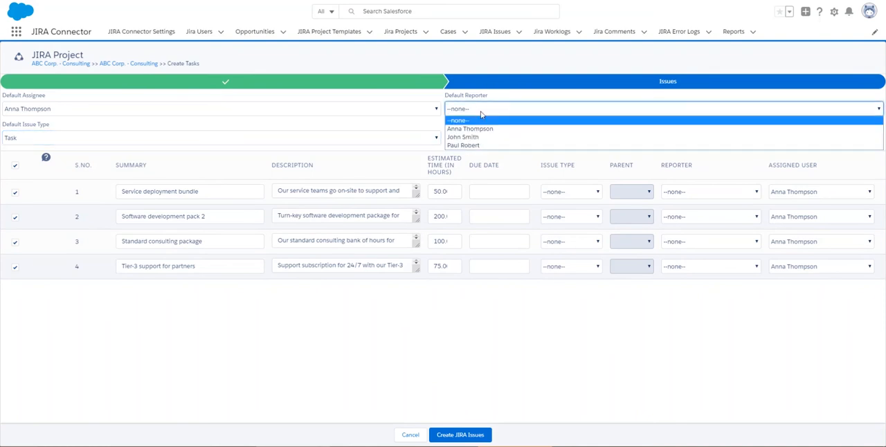
pyautogui.click(463, 145)
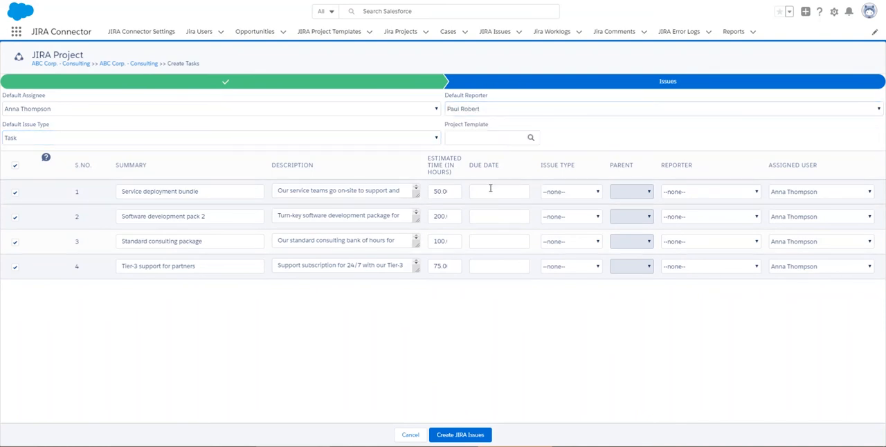
pyautogui.moveTo(567, 329)
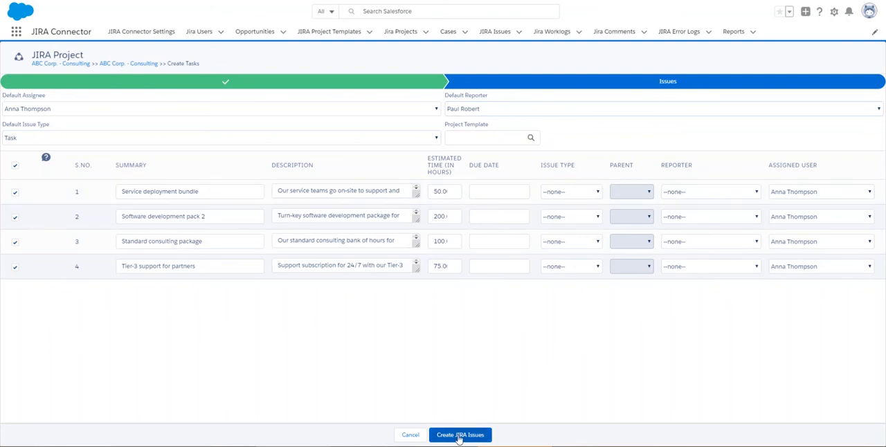
pyautogui.click(459, 435)
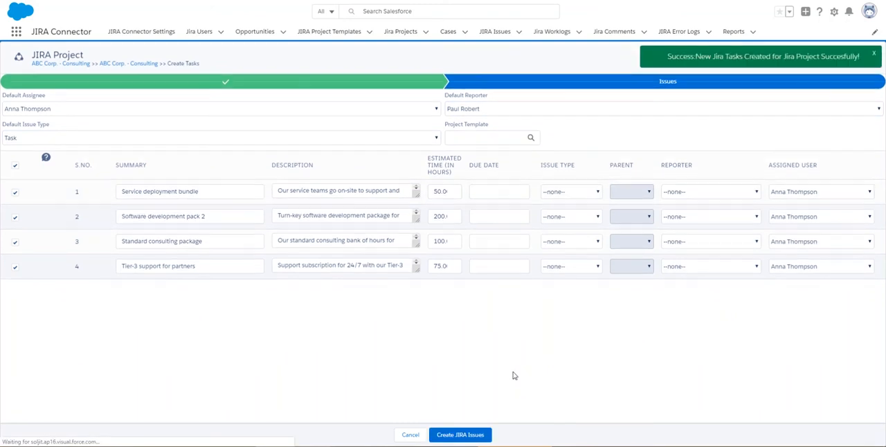
pyautogui.click(489, 137)
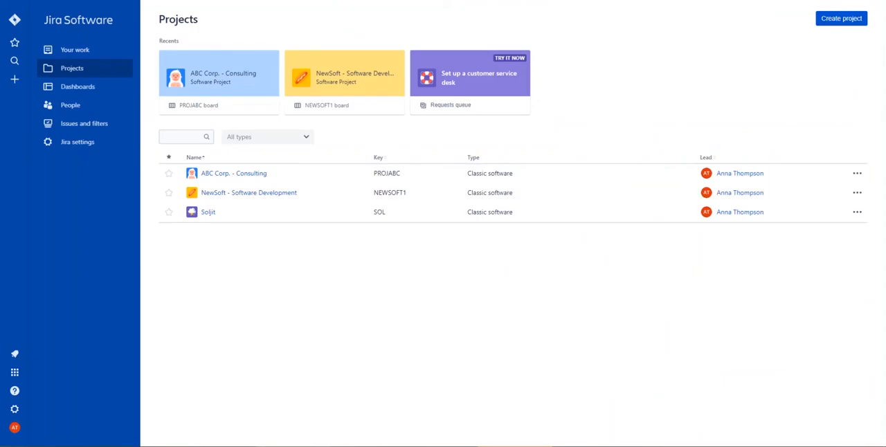
pyautogui.moveTo(234, 173)
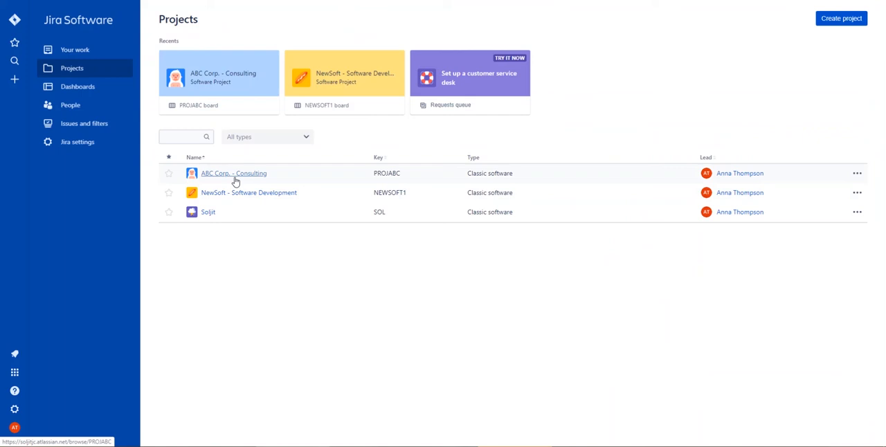
# - List ABC Corp. - Consulting's open issues and view Service deployment bundle - 1
pyautogui.click(234, 173)
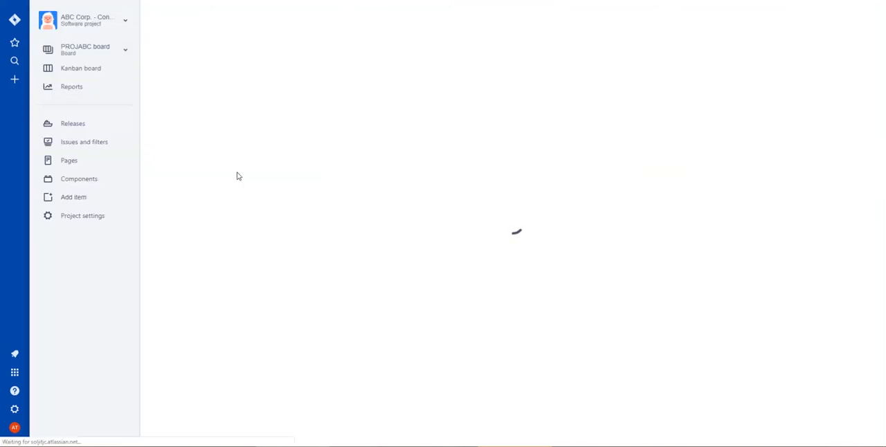
pyautogui.click(81, 68)
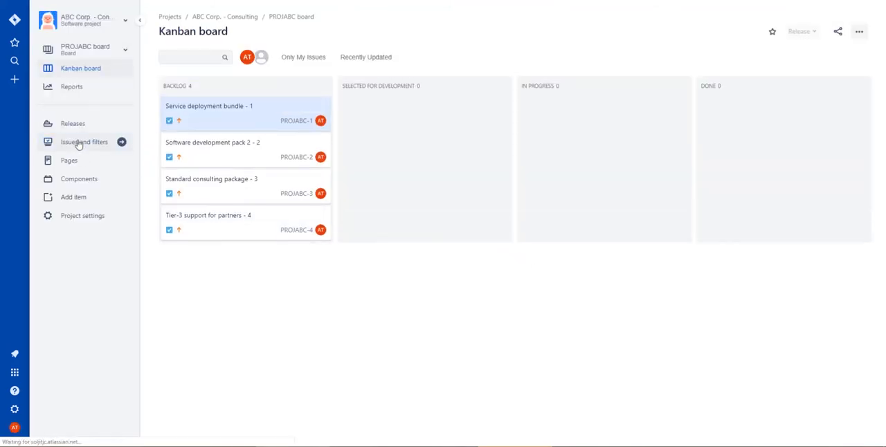
pyautogui.click(84, 142)
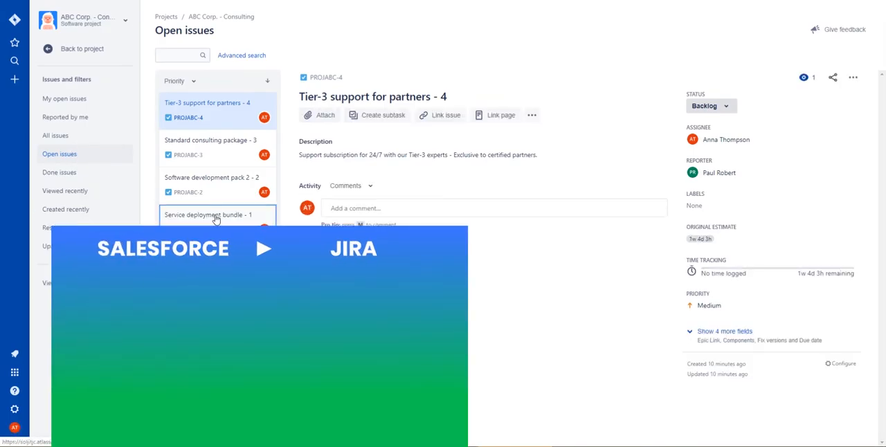
pyautogui.click(215, 215)
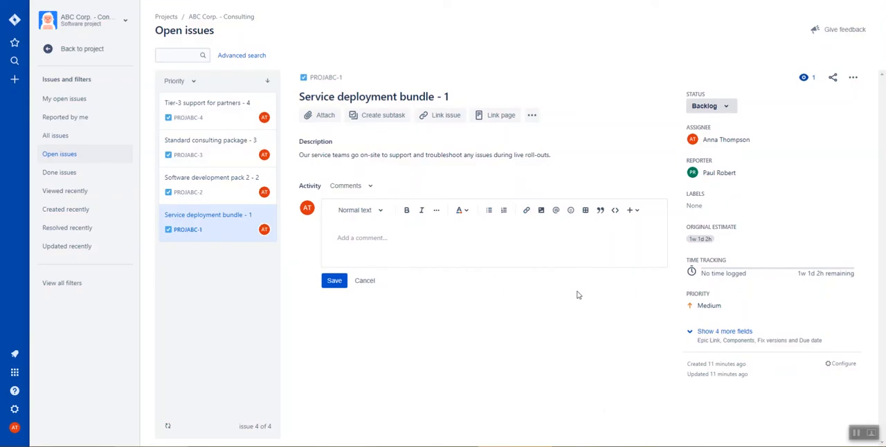
pyautogui.moveTo(176, 10)
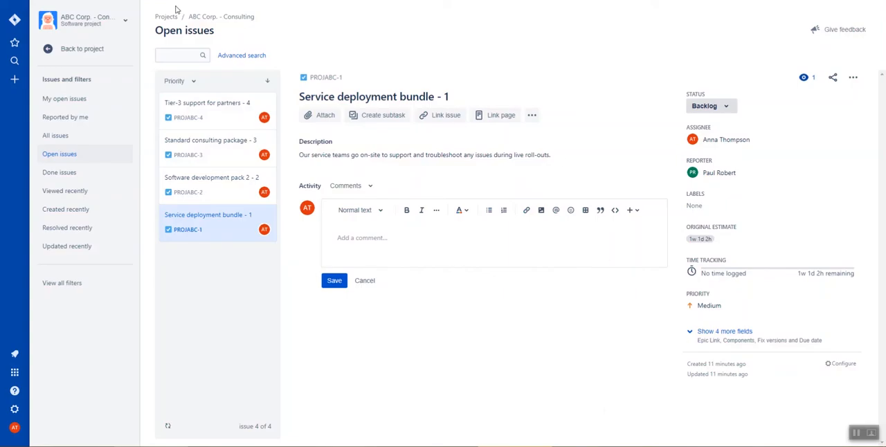
# - Open Standard consulting package - 1 in NewSoft and scroll through its comments
pyautogui.click(167, 16)
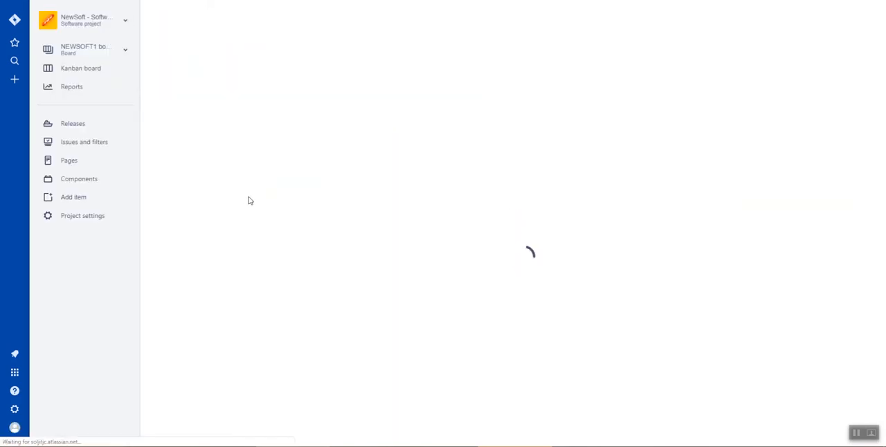
pyautogui.click(80, 68)
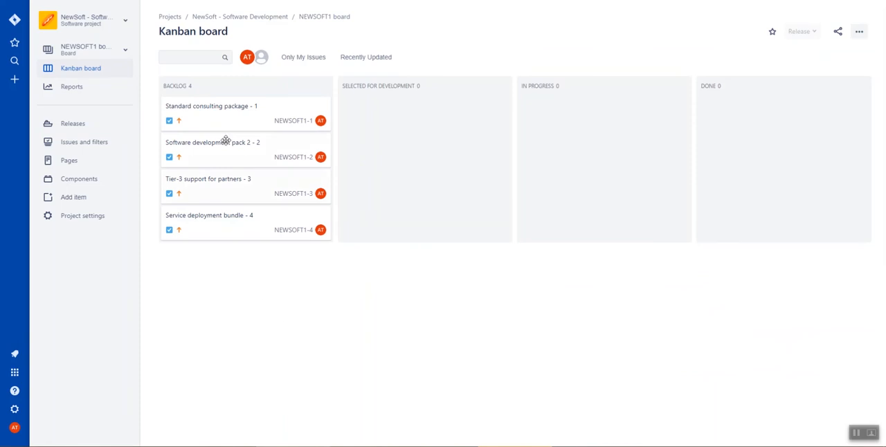
pyautogui.click(211, 106)
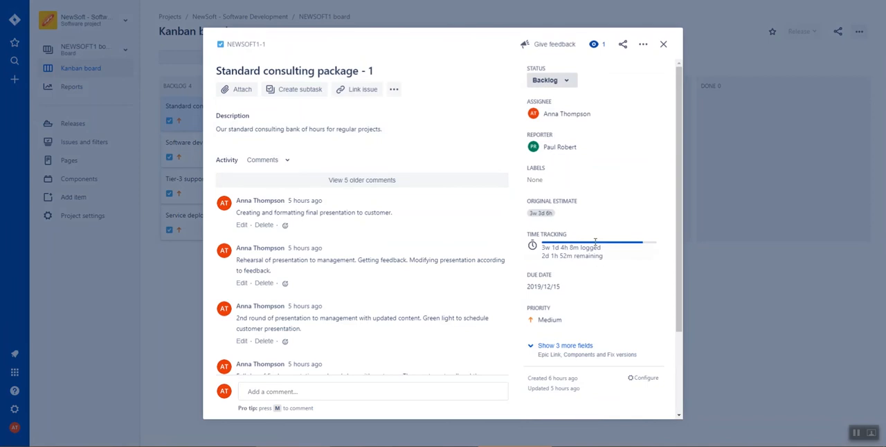
pyautogui.scroll(-3)
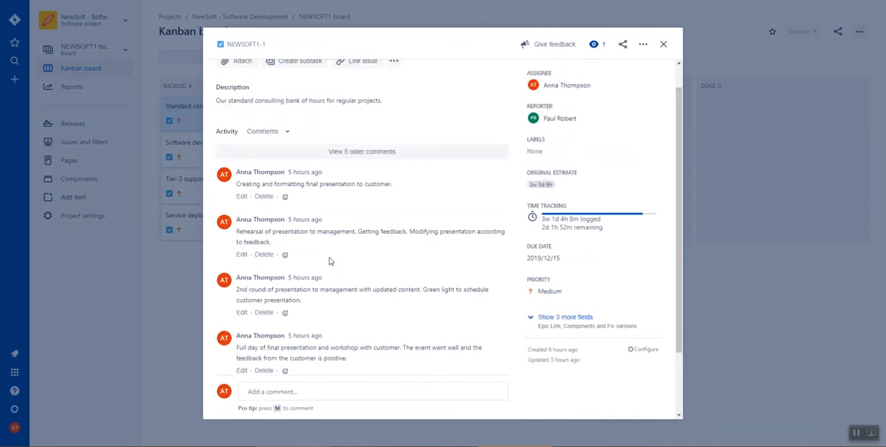
pyautogui.click(663, 44)
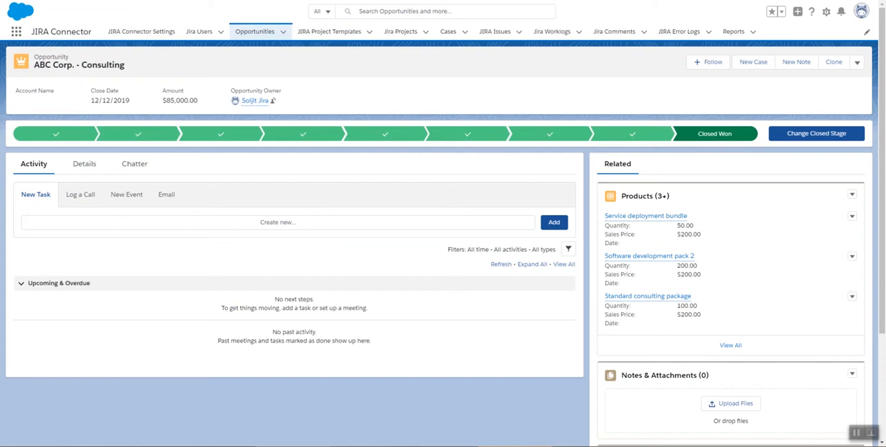
pyautogui.moveTo(401, 31)
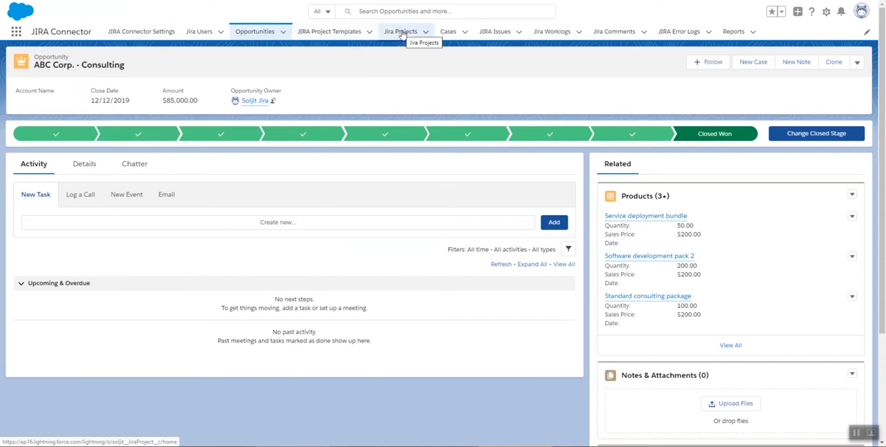
# - View all NewSoft - Software Development Jira issues and open Standard consulting package - 1
pyautogui.click(400, 31)
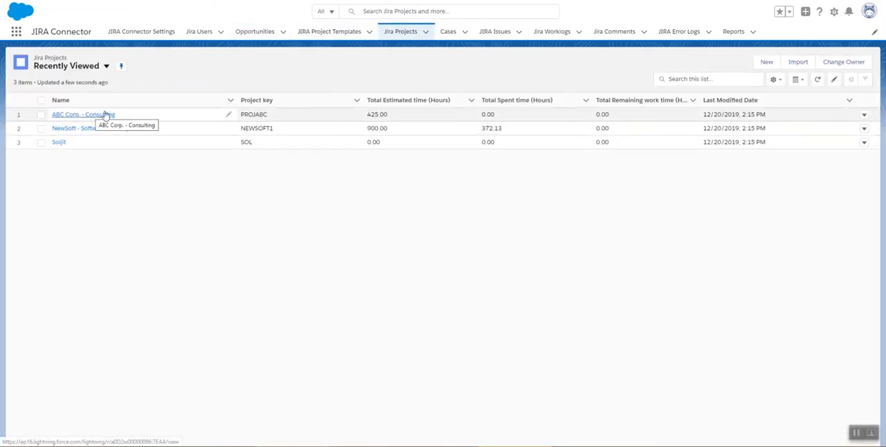
pyautogui.moveTo(97, 128)
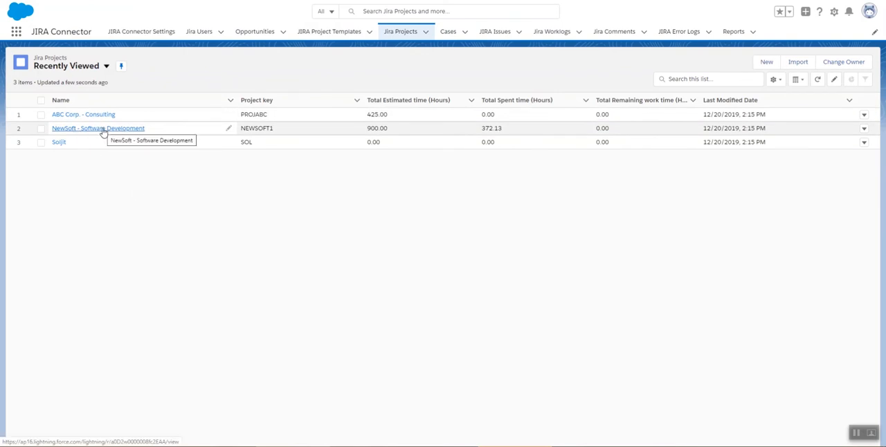
pyautogui.click(98, 128)
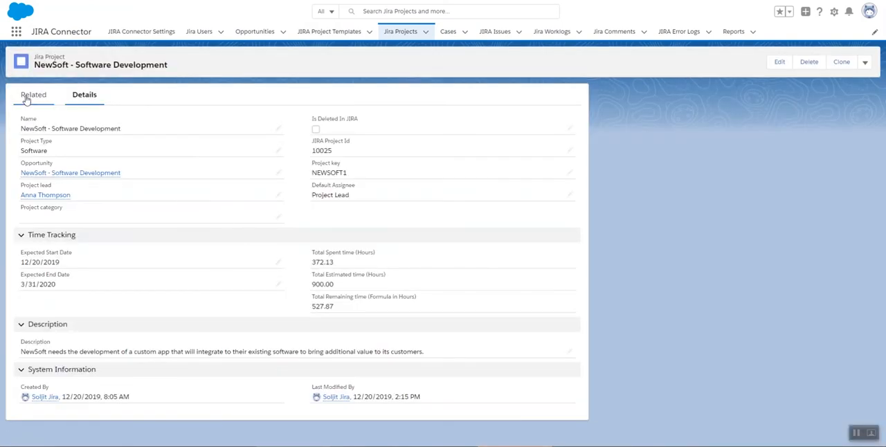
pyautogui.click(33, 95)
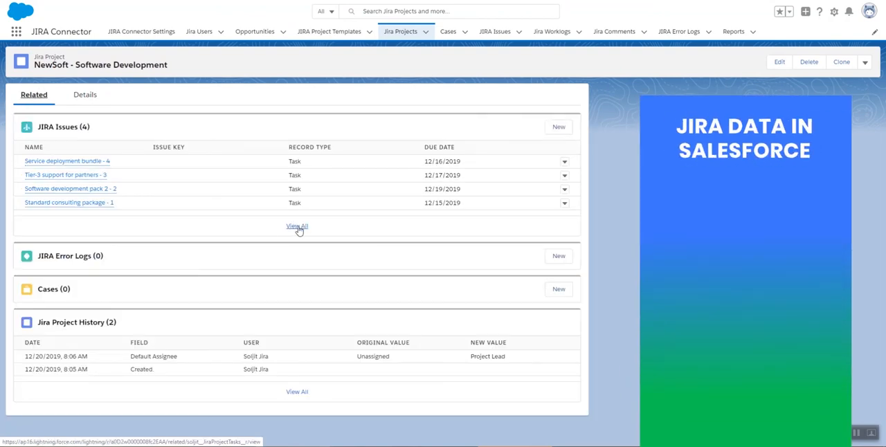
pyautogui.click(297, 226)
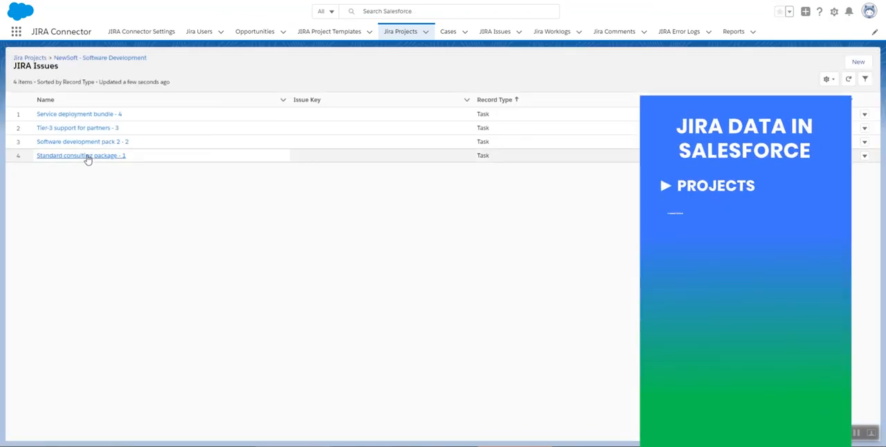
pyautogui.click(80, 155)
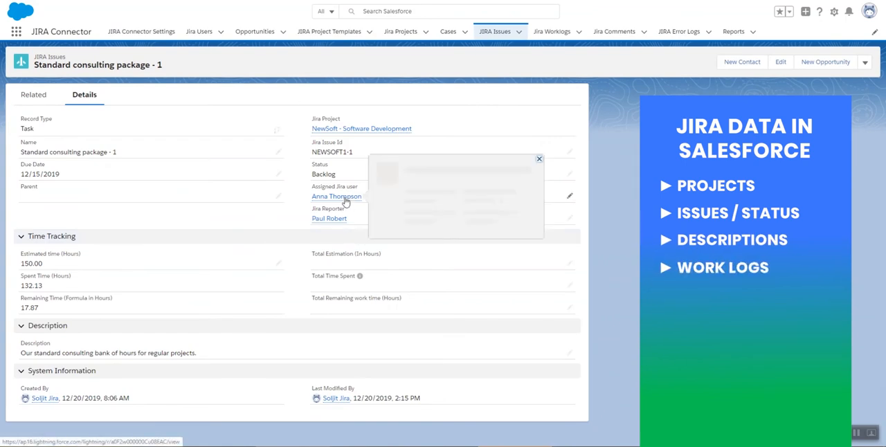
# - Open worklog JWL-0004, logging 32 hours, from the issue's Jira Worklogs list
pyautogui.click(34, 94)
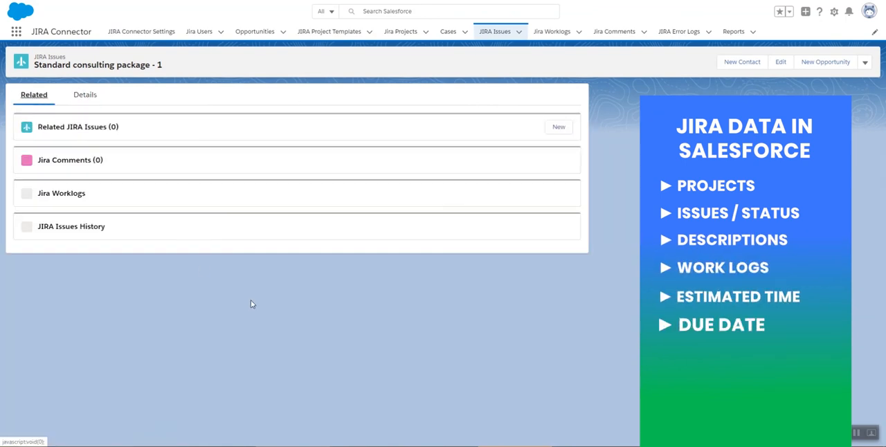
pyautogui.click(61, 193)
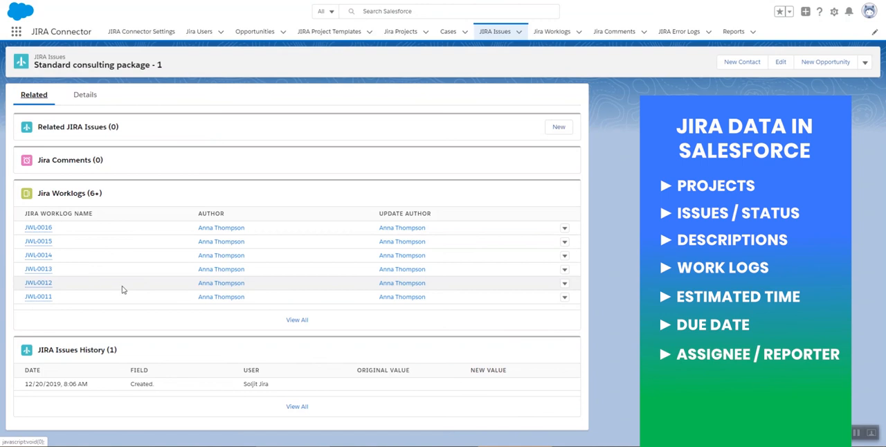
pyautogui.click(297, 320)
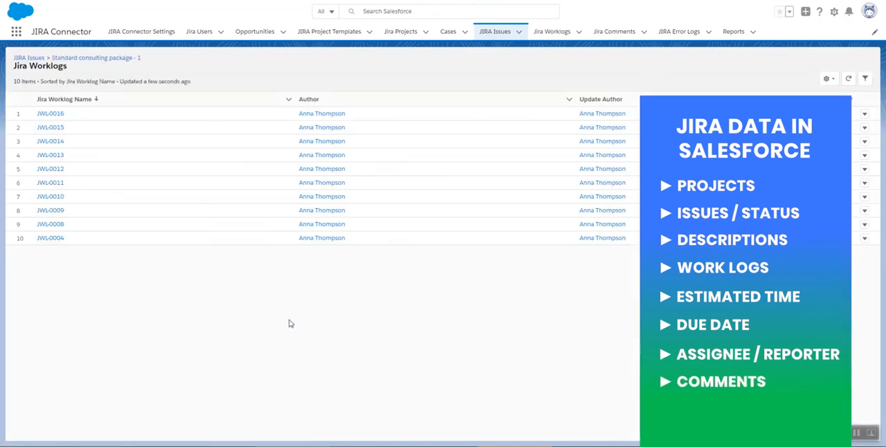
pyautogui.moveTo(49, 237)
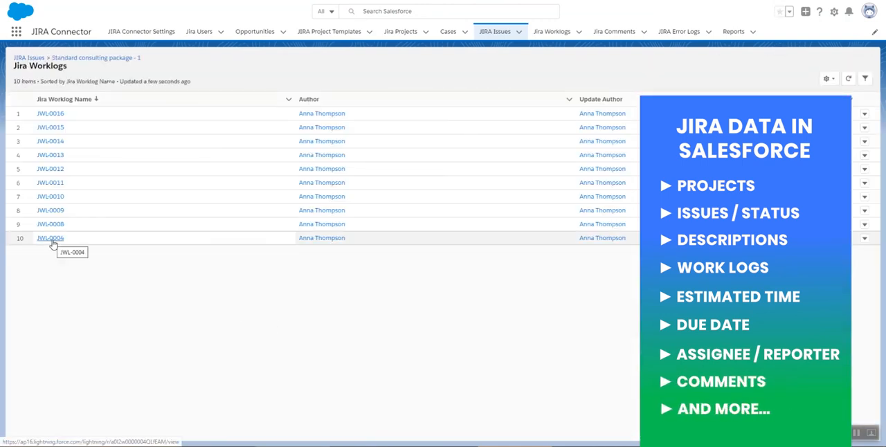
pyautogui.click(50, 237)
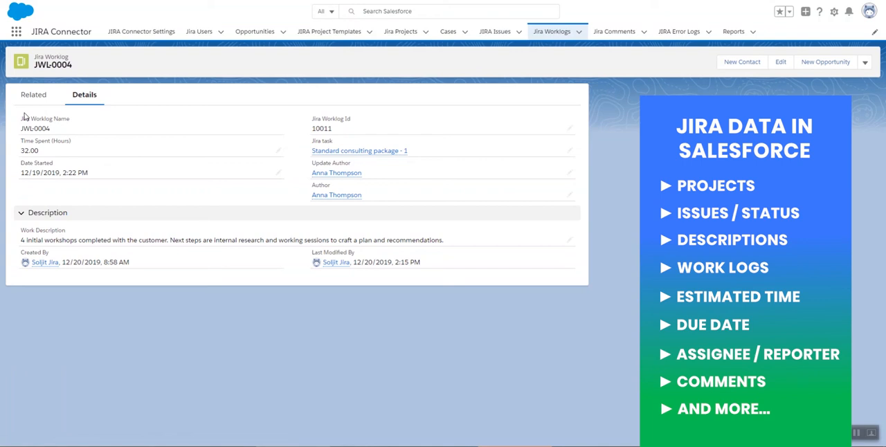
pyautogui.moveTo(34, 95)
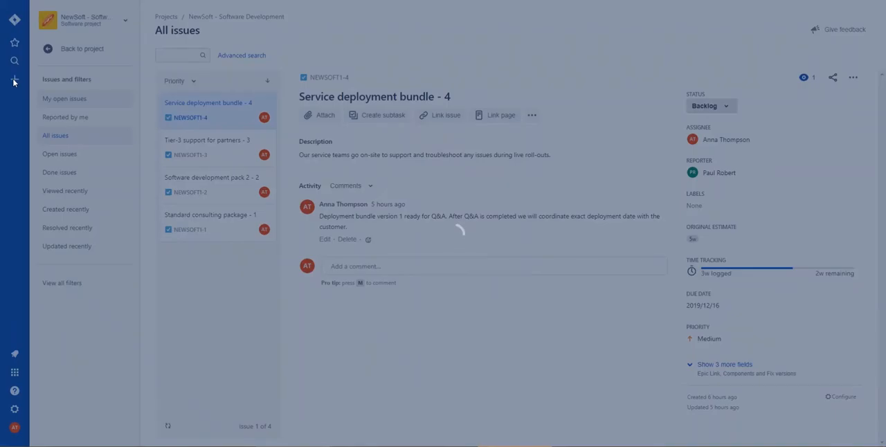
# - Create Story NEWSOFT1-5 'NEW ISSUE' with description 'DESCRIPTION' in NewSoft - Software Development
pyautogui.click(14, 79)
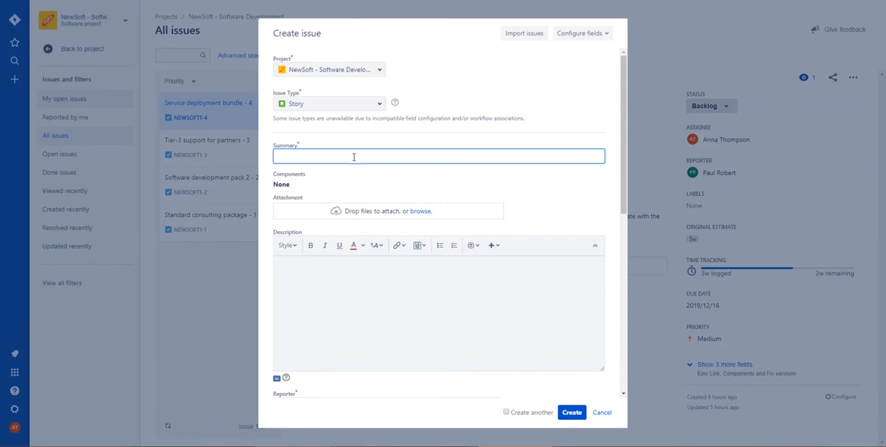
pyautogui.write('NEW ISSUE')
pyautogui.click(439, 313)
pyautogui.write('D')
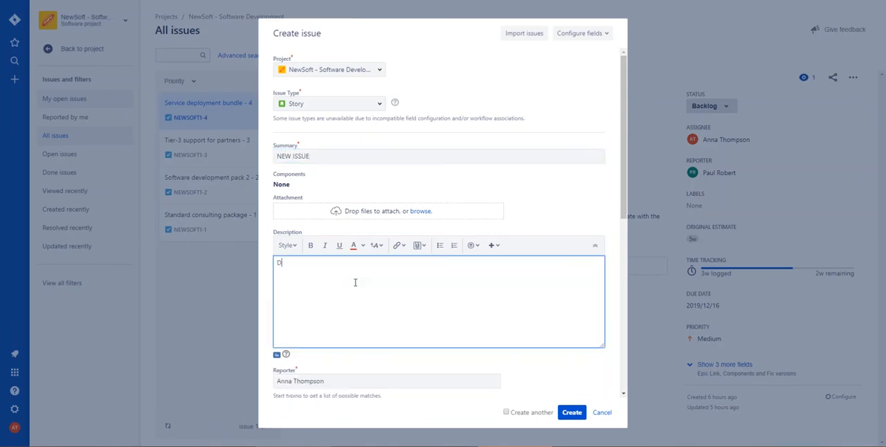
pyautogui.write('ESCRIPTION')
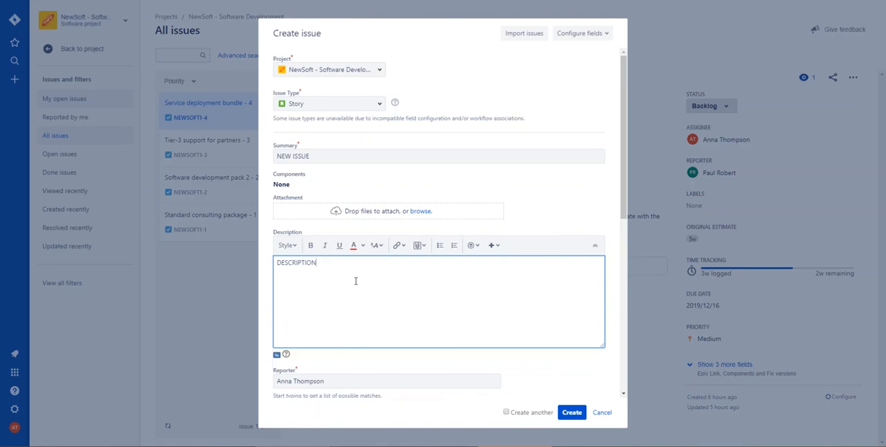
pyautogui.click(572, 413)
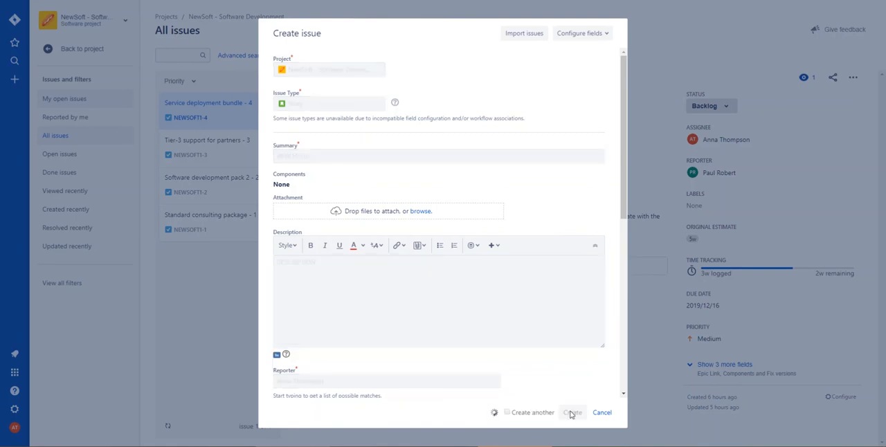
pyautogui.click(572, 413)
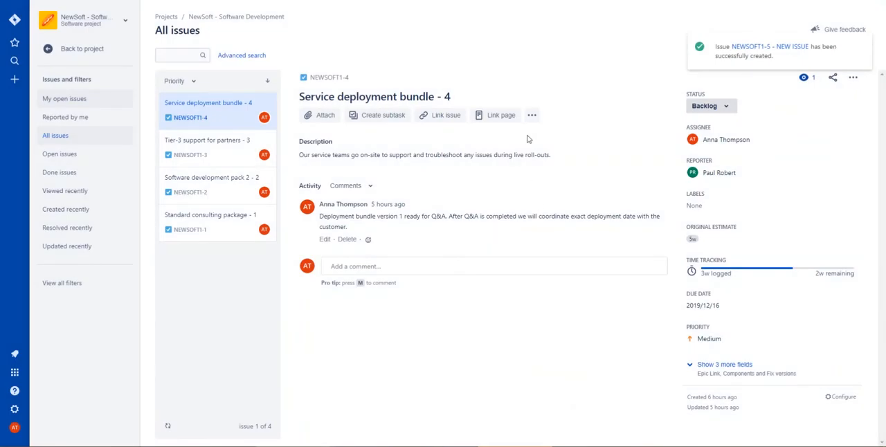
pyautogui.moveTo(523, 181)
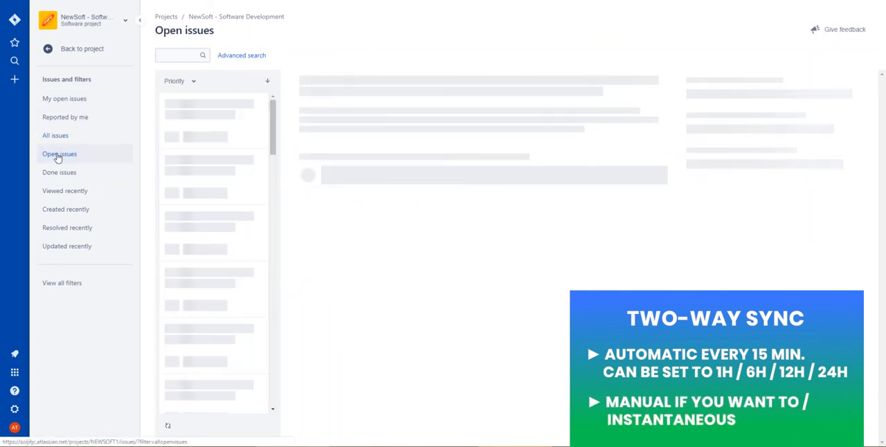
# - Run Sync Project on NewSoft - Software Development and show its related records
pyautogui.click(59, 154)
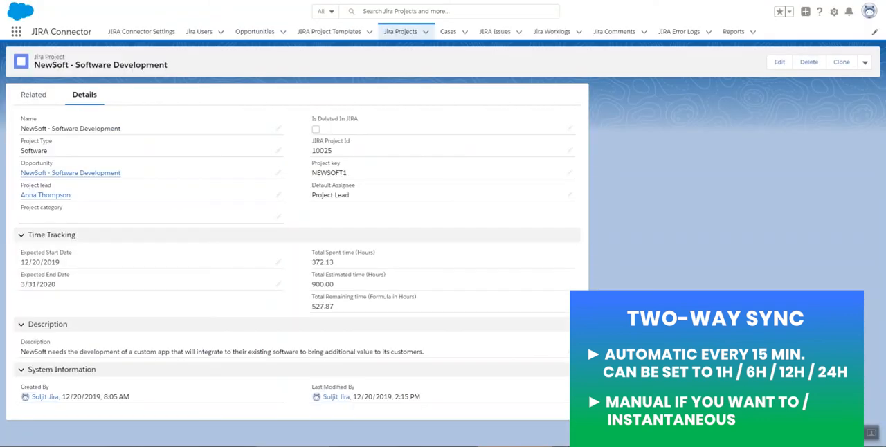
pyautogui.moveTo(704, 95)
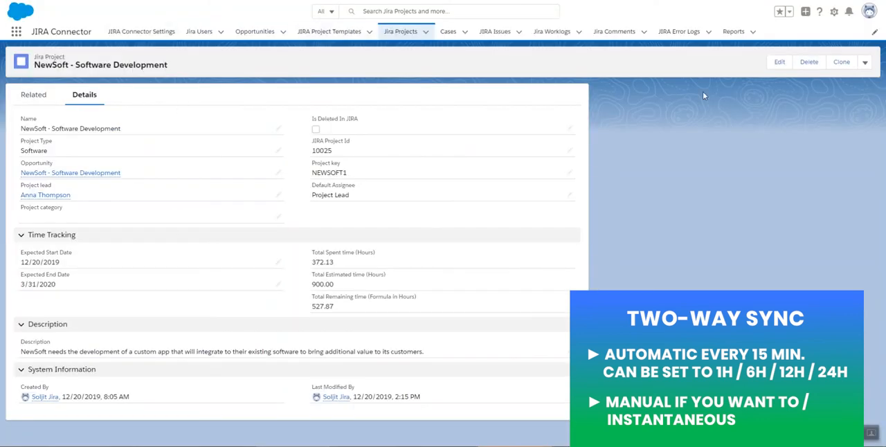
pyautogui.click(865, 62)
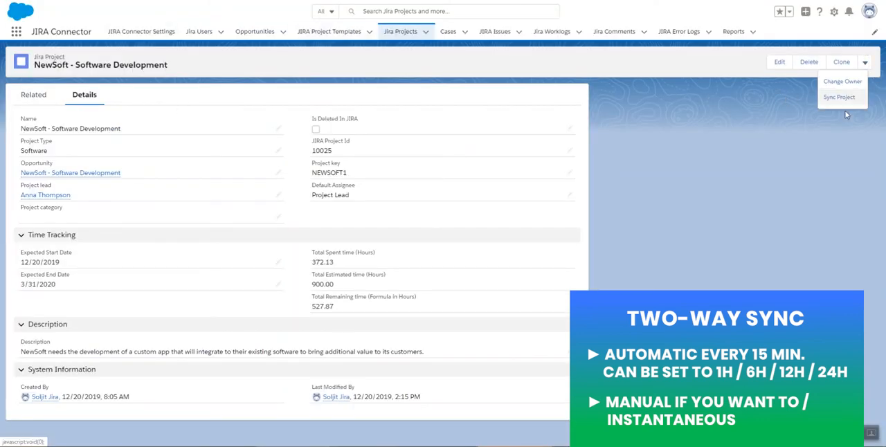
pyautogui.click(838, 96)
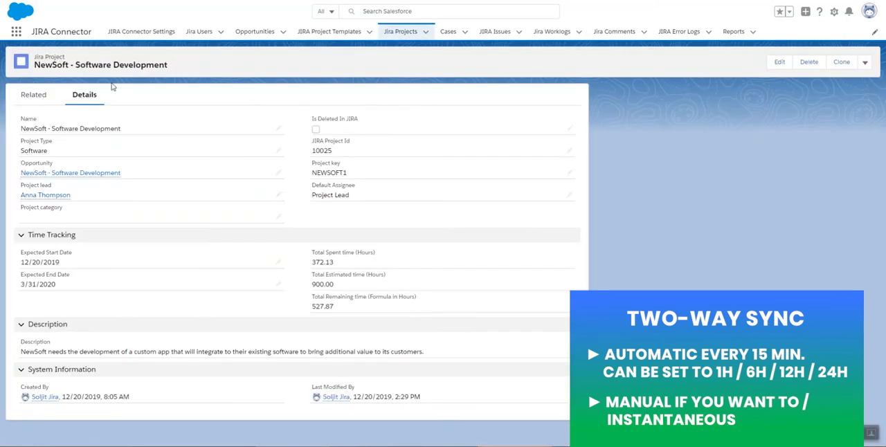
pyautogui.click(33, 95)
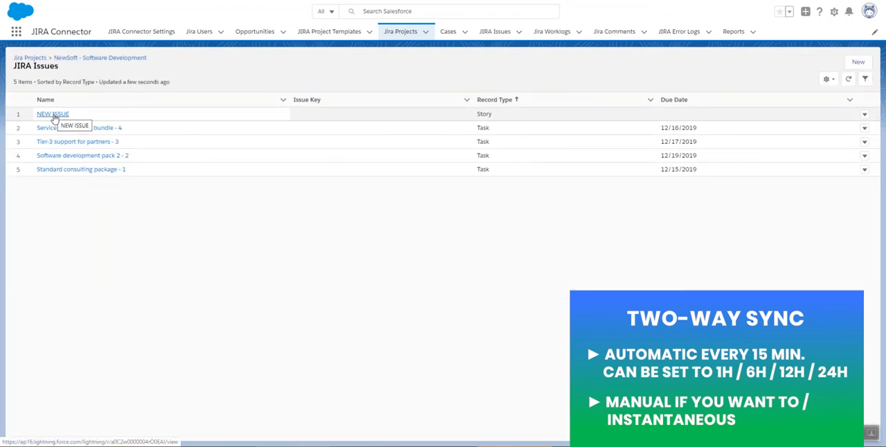
pyautogui.moveTo(436, 78)
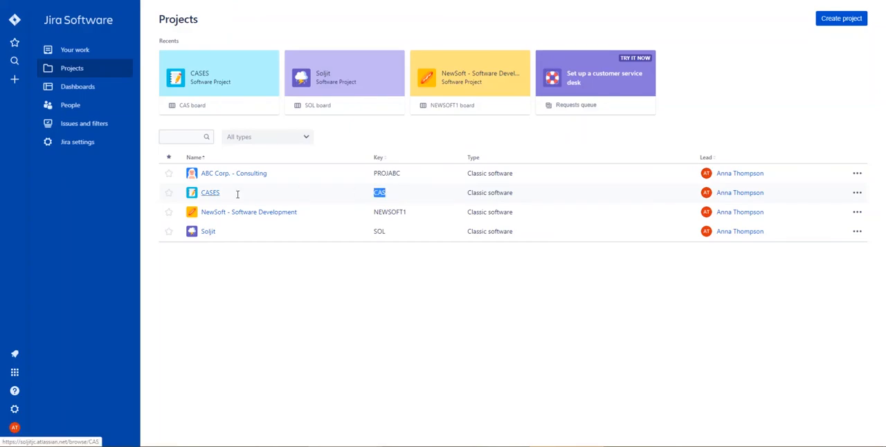
# - Open the CASES project and its Issues and filters list
pyautogui.click(210, 192)
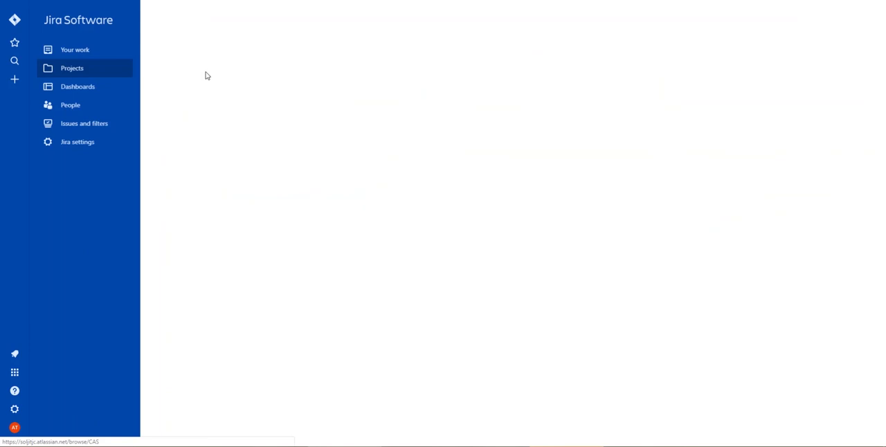
pyautogui.click(72, 68)
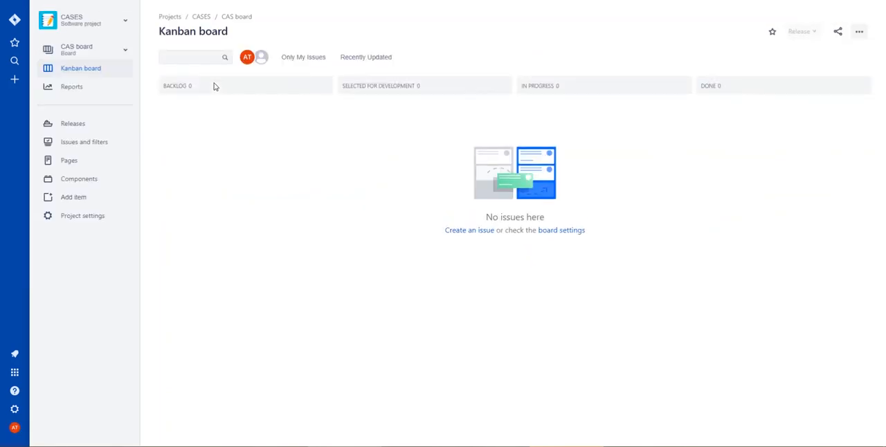
pyautogui.moveTo(260, 162)
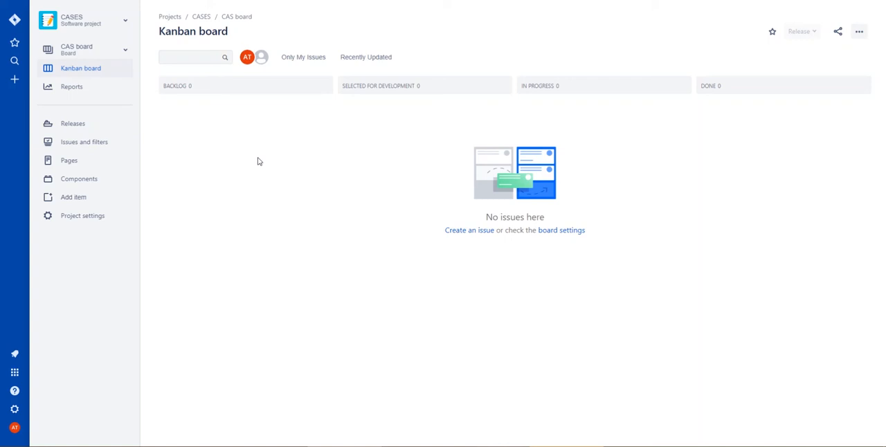
pyautogui.moveTo(75, 142)
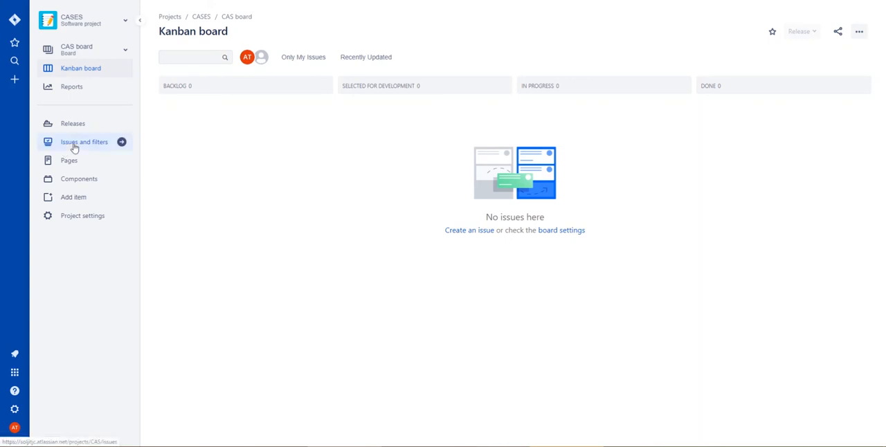
pyautogui.click(84, 142)
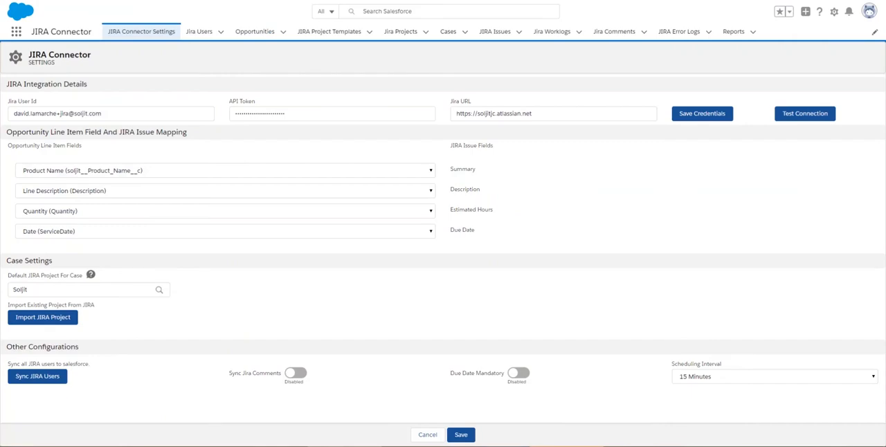
pyautogui.moveTo(213, 67)
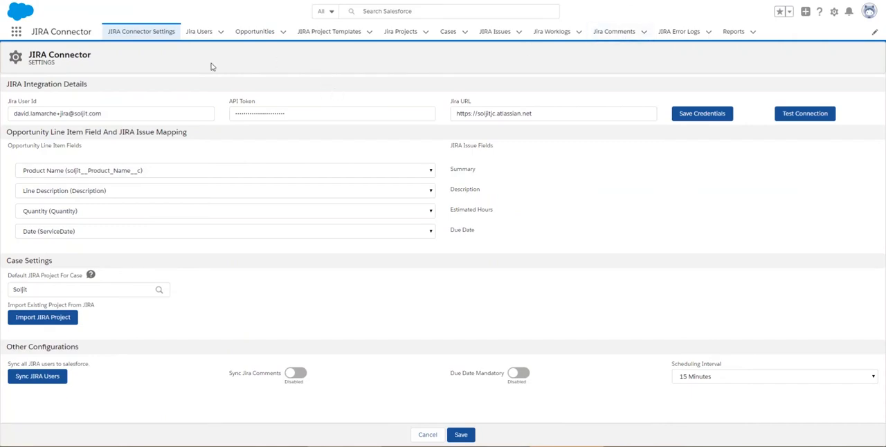
pyautogui.moveTo(31, 271)
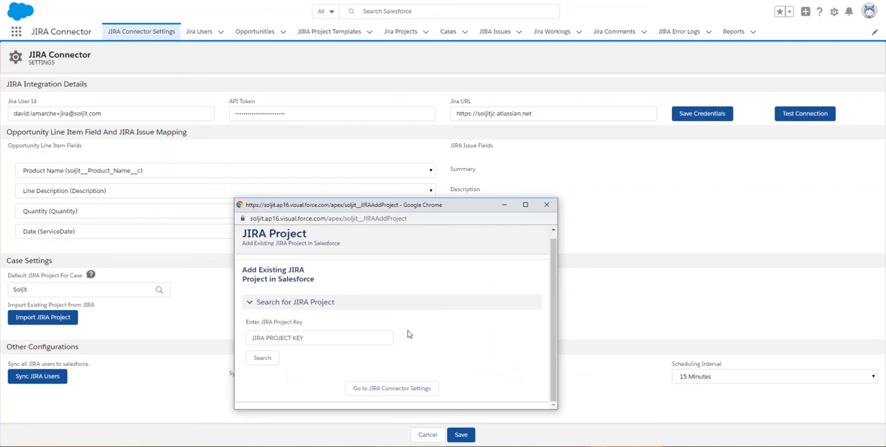
# - Import the Jira project with key CAS (CASES) into Salesforce
pyautogui.click(319, 338)
pyautogui.write('CAS')
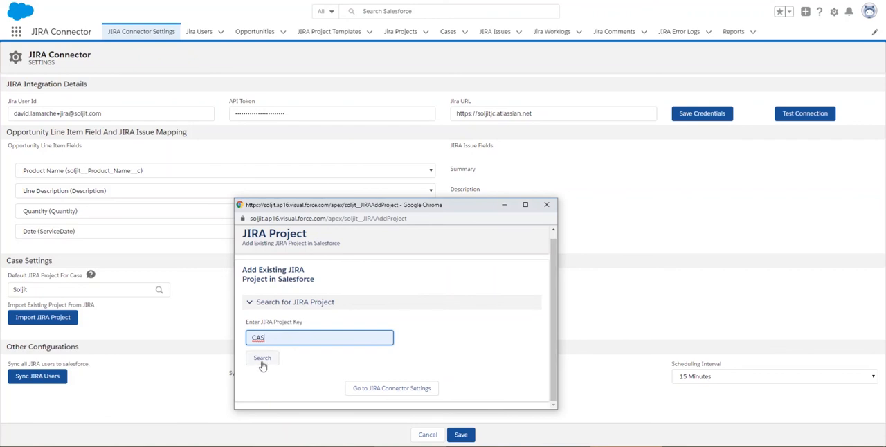
pyautogui.click(263, 358)
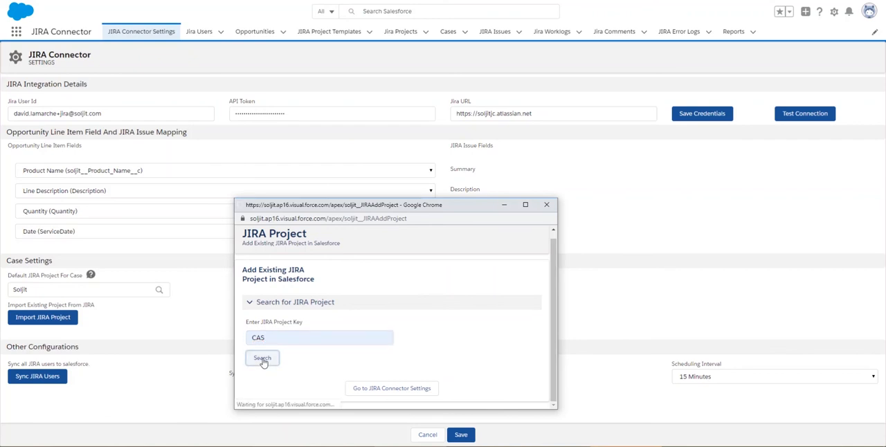
pyautogui.click(261, 358)
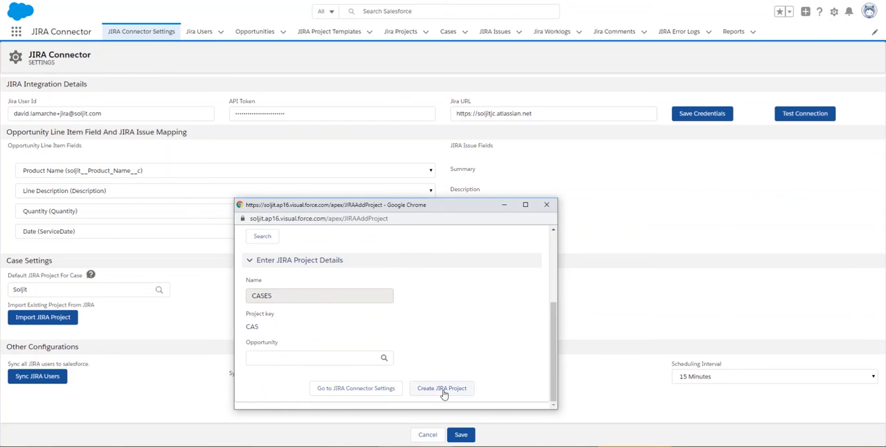
pyautogui.click(442, 388)
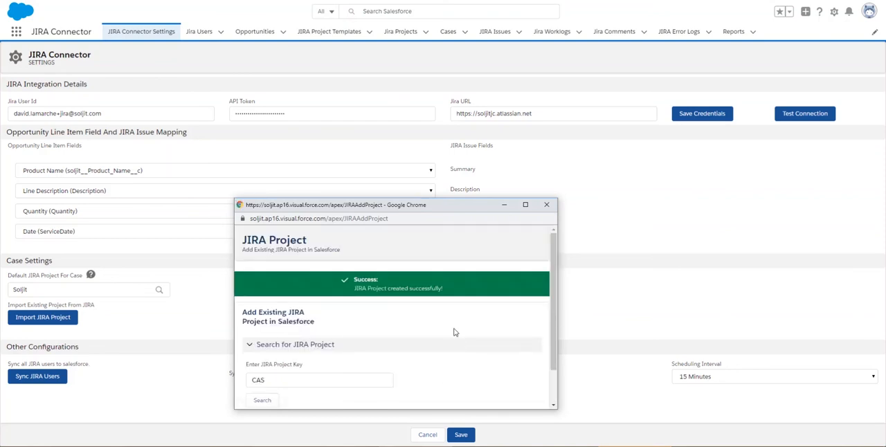
pyautogui.moveTo(431, 351)
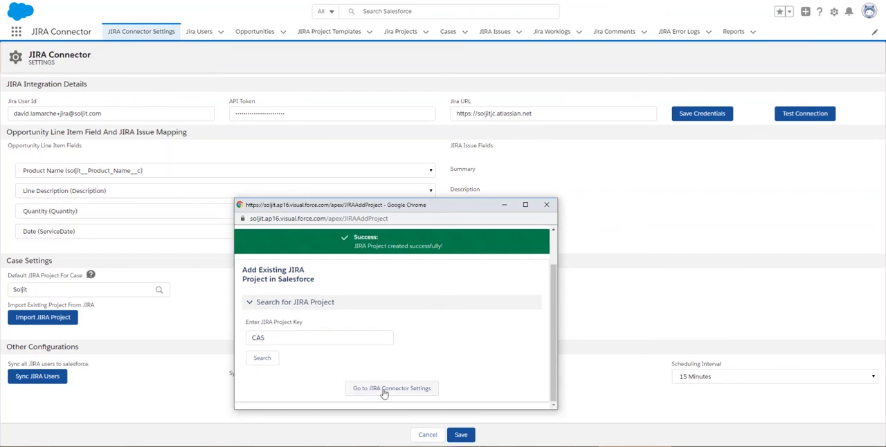
# - Save the connector settings with CASES as the default project for cases
pyautogui.click(391, 389)
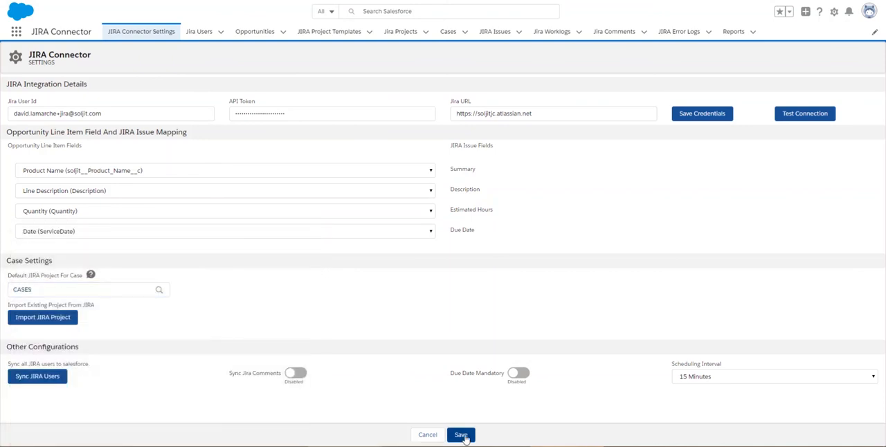
pyautogui.click(461, 435)
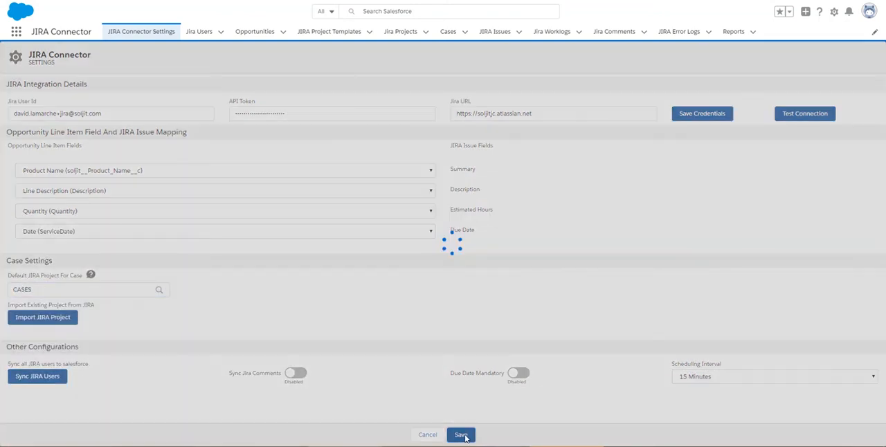
pyautogui.click(461, 434)
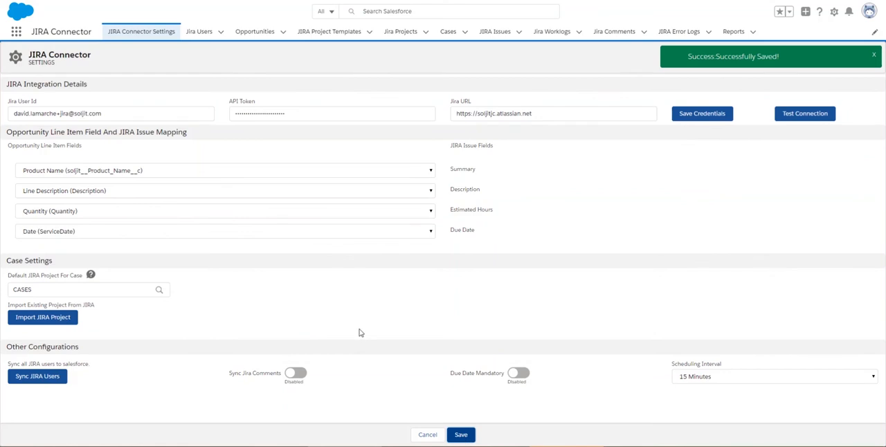
pyautogui.click(448, 31)
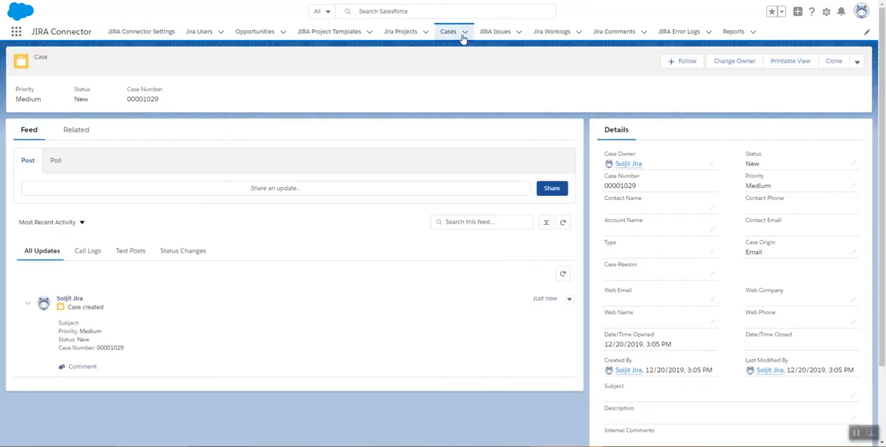
# - Create a new case with Case Origin set to Phone, save it, and dismiss the confirmation
pyautogui.click(448, 31)
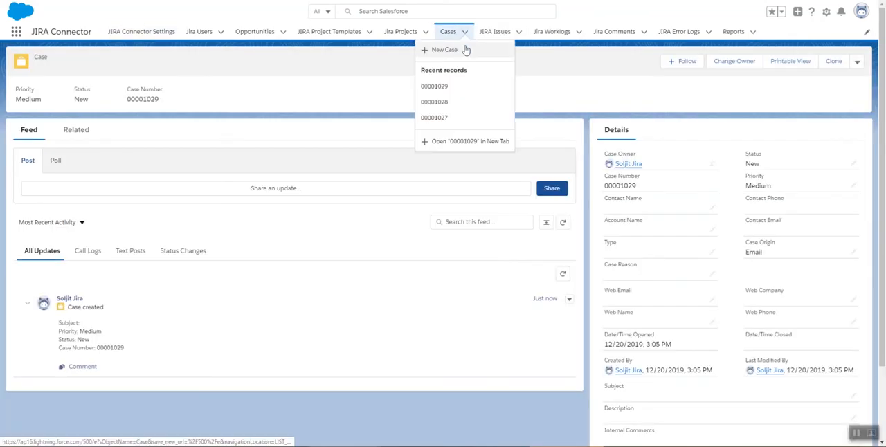
pyautogui.moveTo(449, 51)
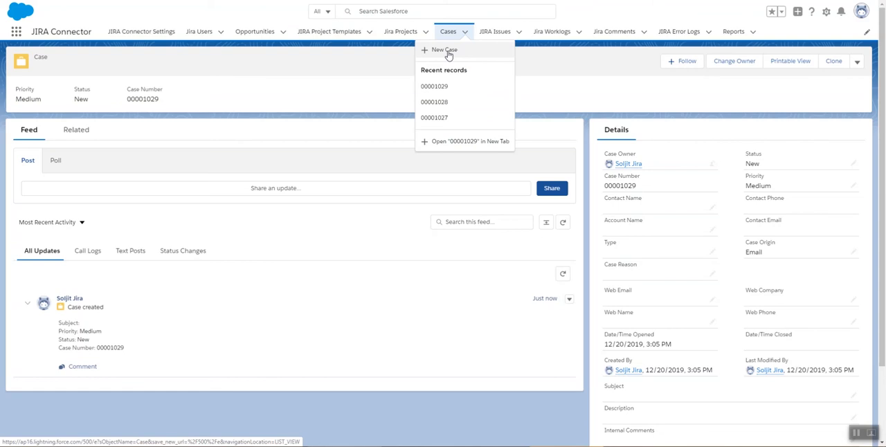
pyautogui.click(443, 49)
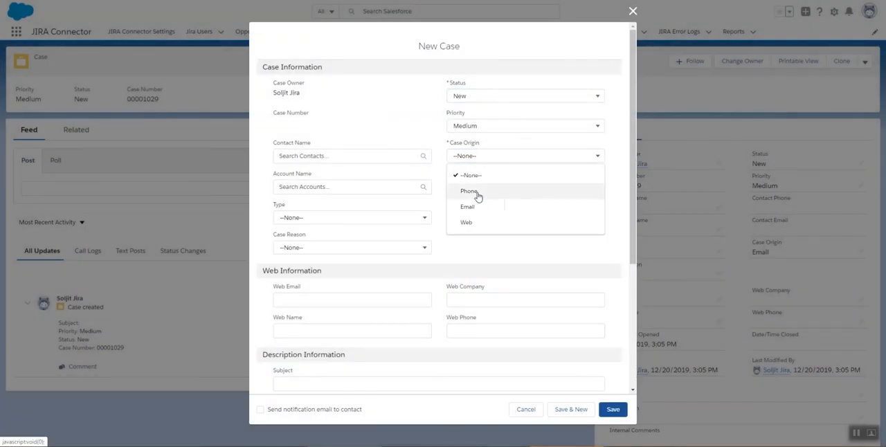
pyautogui.click(469, 191)
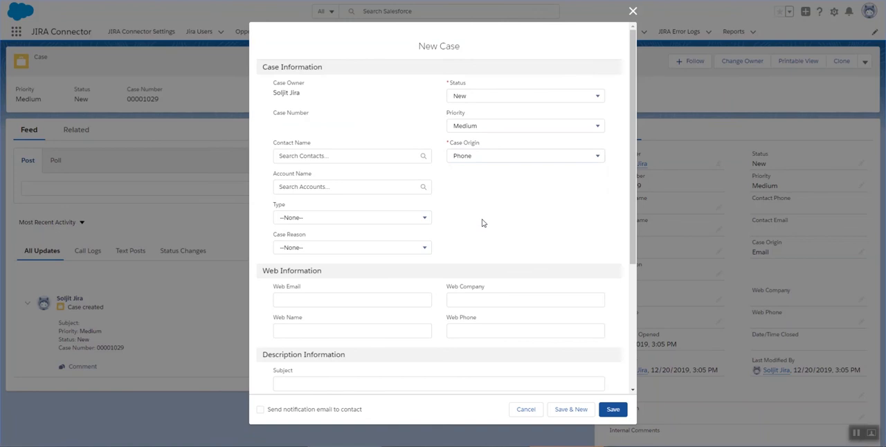
pyautogui.scroll(-3)
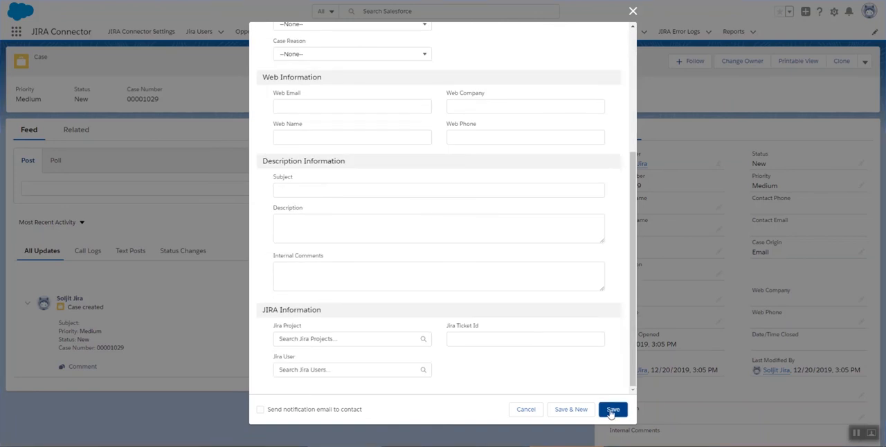
pyautogui.click(612, 409)
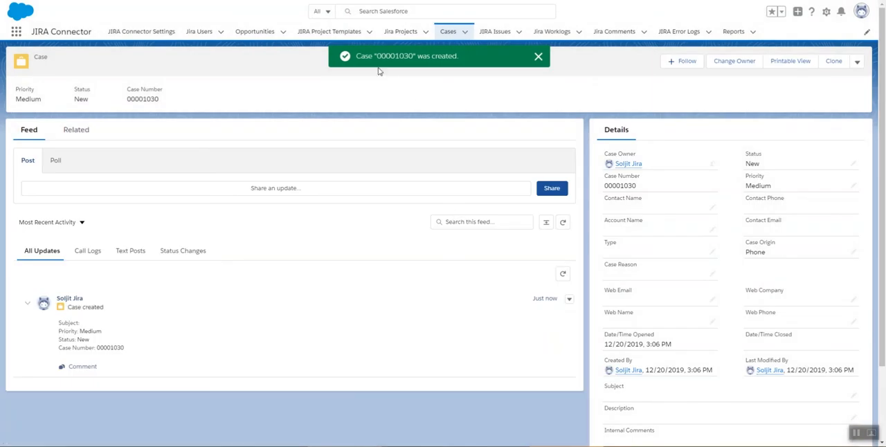
pyautogui.moveTo(422, 68)
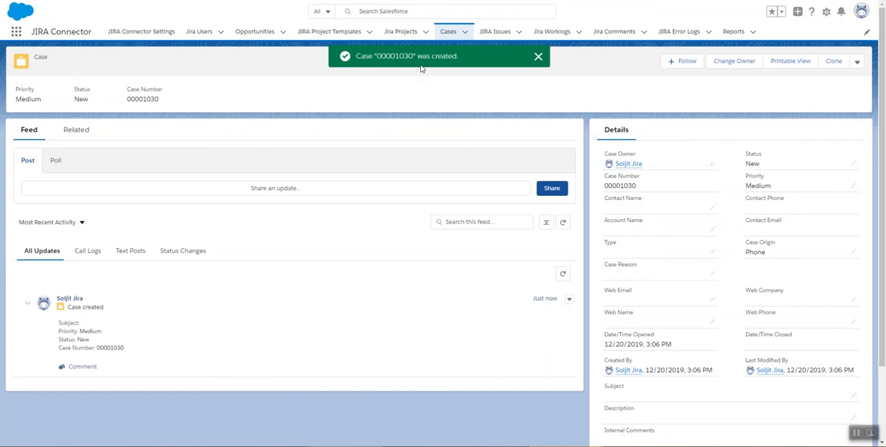
pyautogui.click(538, 57)
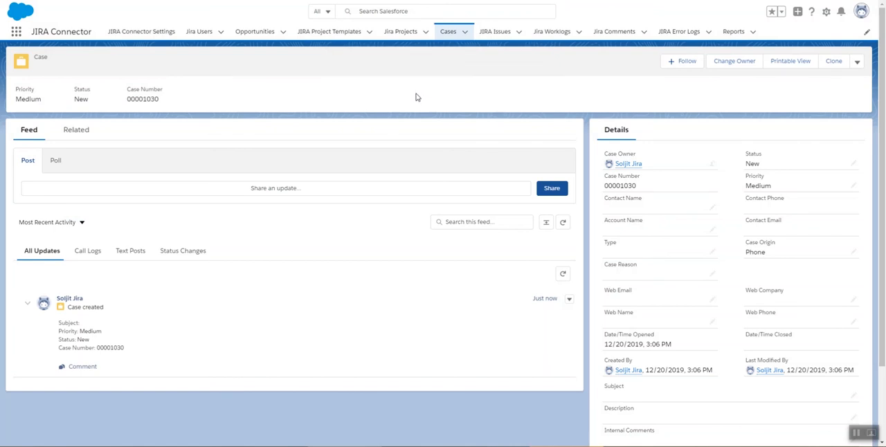
pyautogui.moveTo(435, 102)
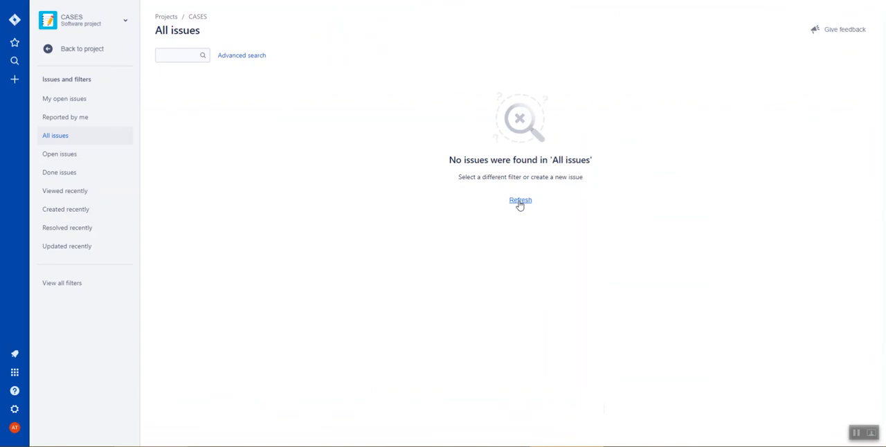
# - Refresh All issues so CAS-1 appears, then set CAS-1's status to Done
pyautogui.click(520, 200)
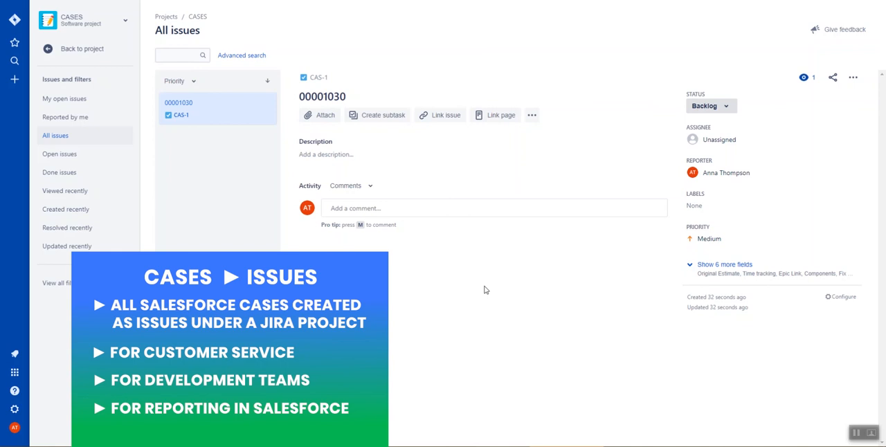
pyautogui.moveTo(628, 138)
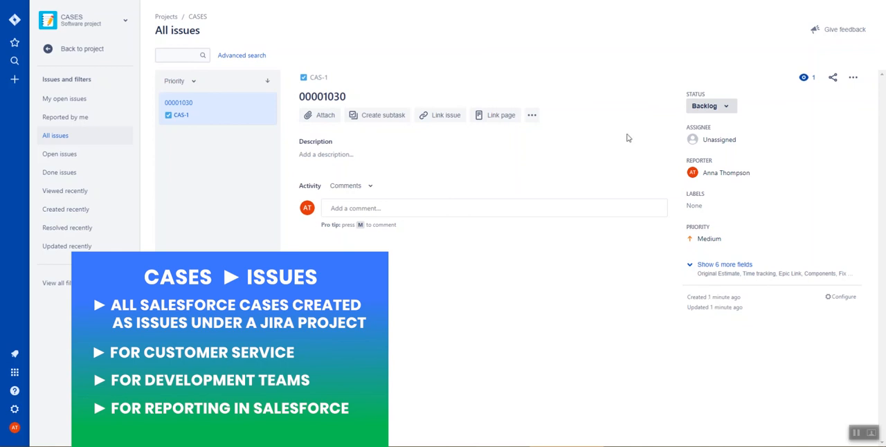
pyautogui.click(710, 106)
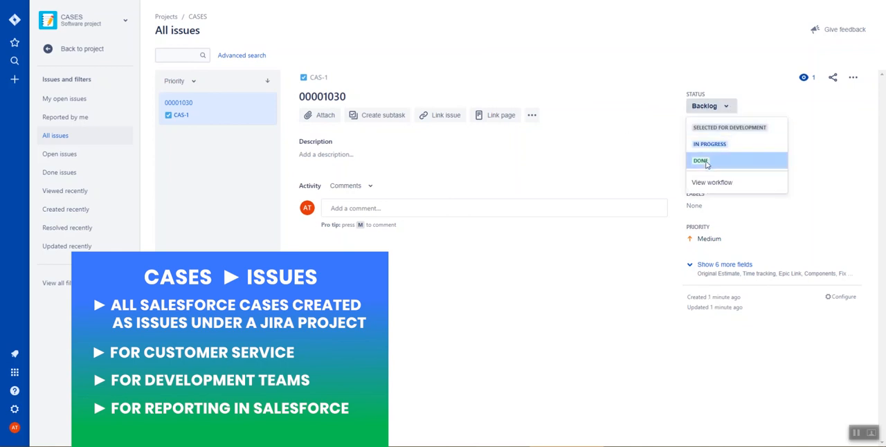
pyautogui.click(701, 161)
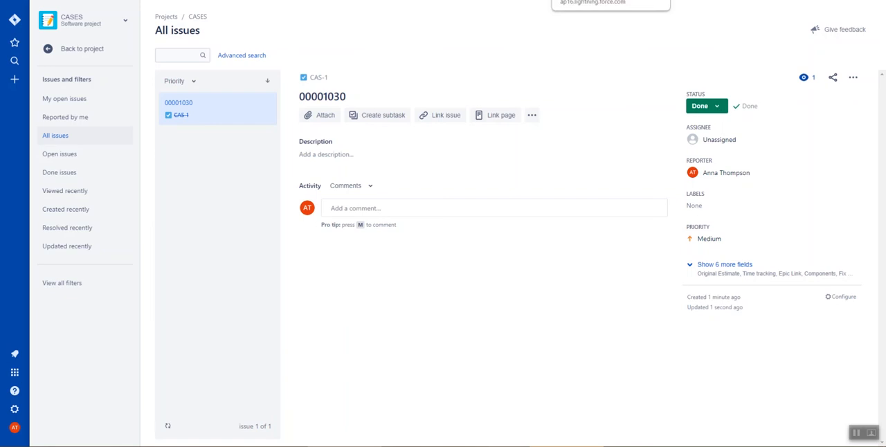
pyautogui.click(858, 61)
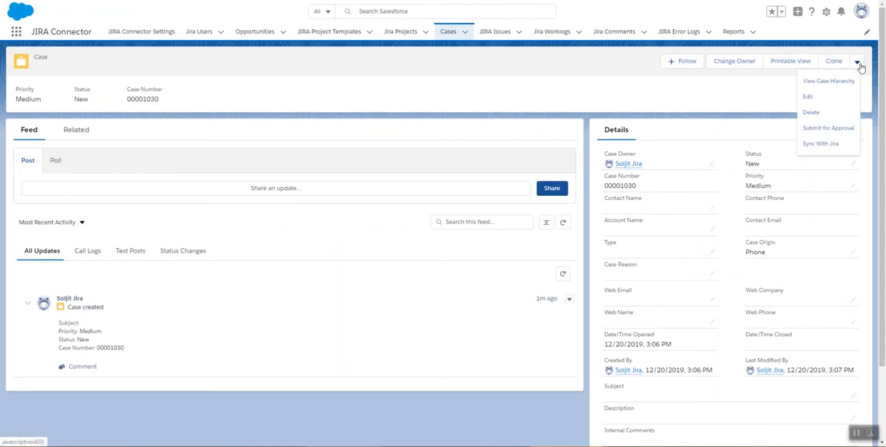